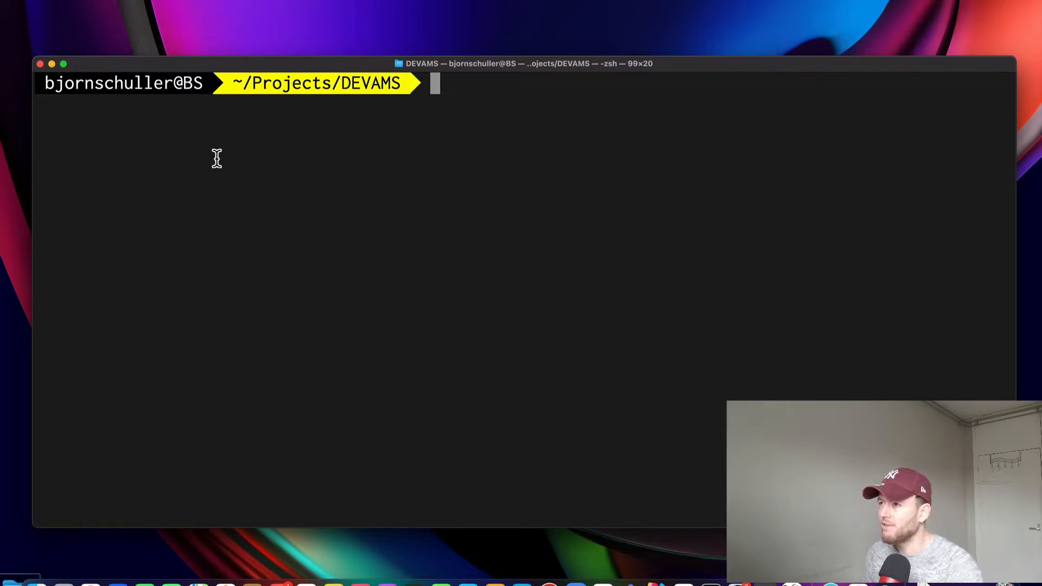
# Step: Check the installed versions with node -v and npm -v: Node v15.8.0 and npm 7.5.0
pyautogui.write('node -v')
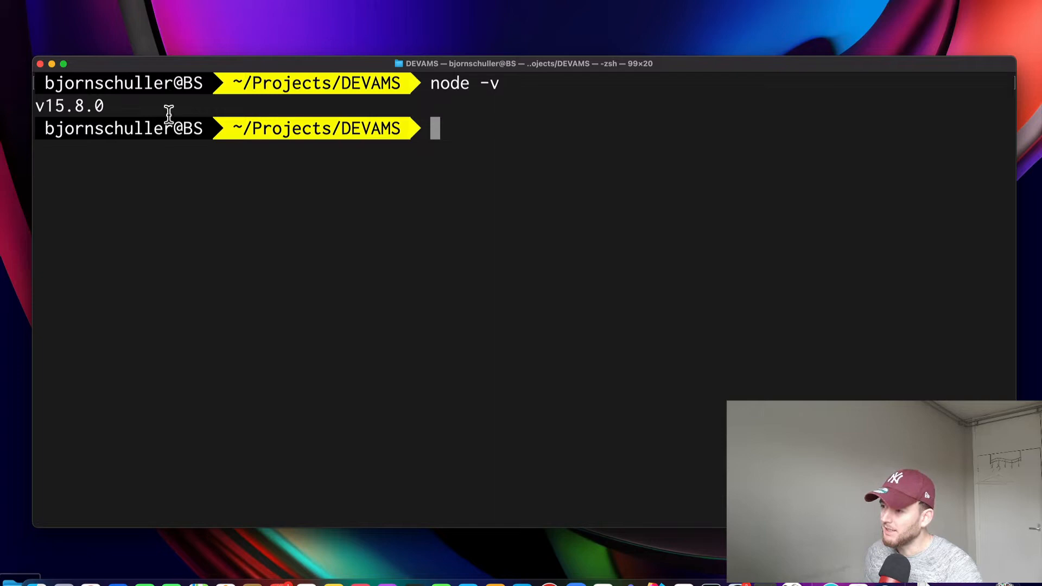
pyautogui.moveTo(221, 129)
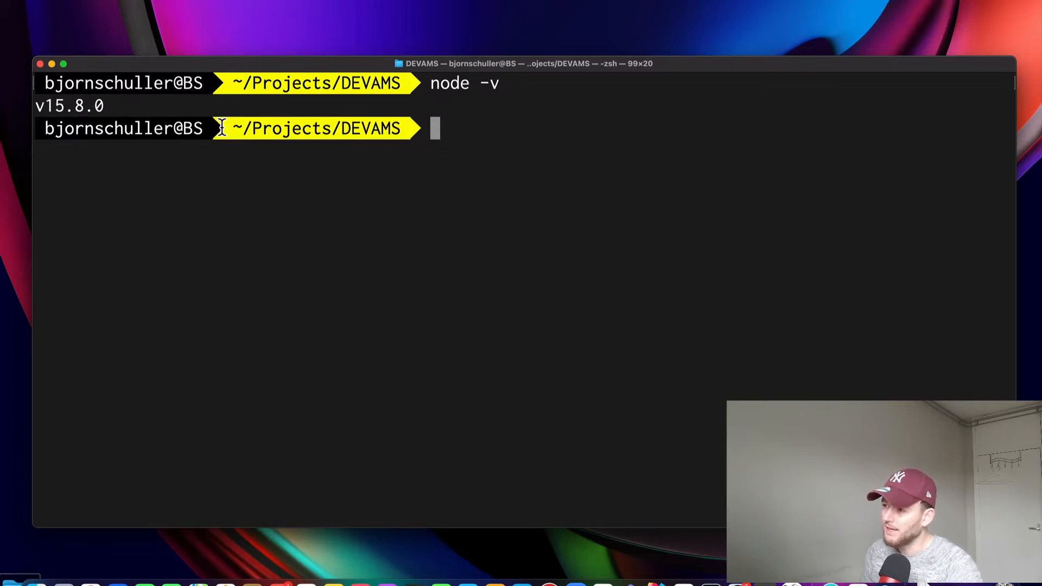
pyautogui.write('n')
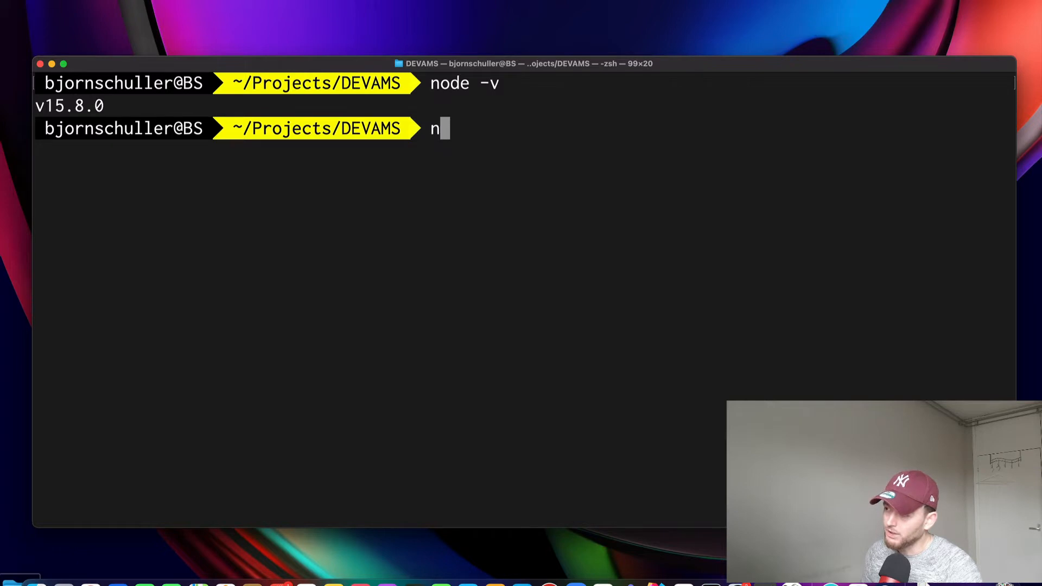
pyautogui.write('pm -v')
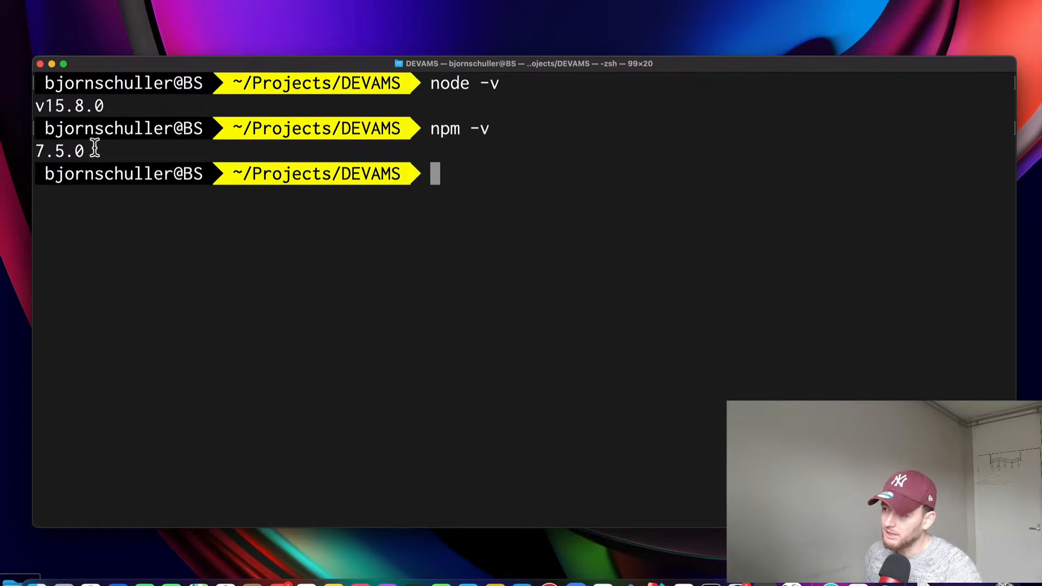
pyautogui.moveTo(184, 154)
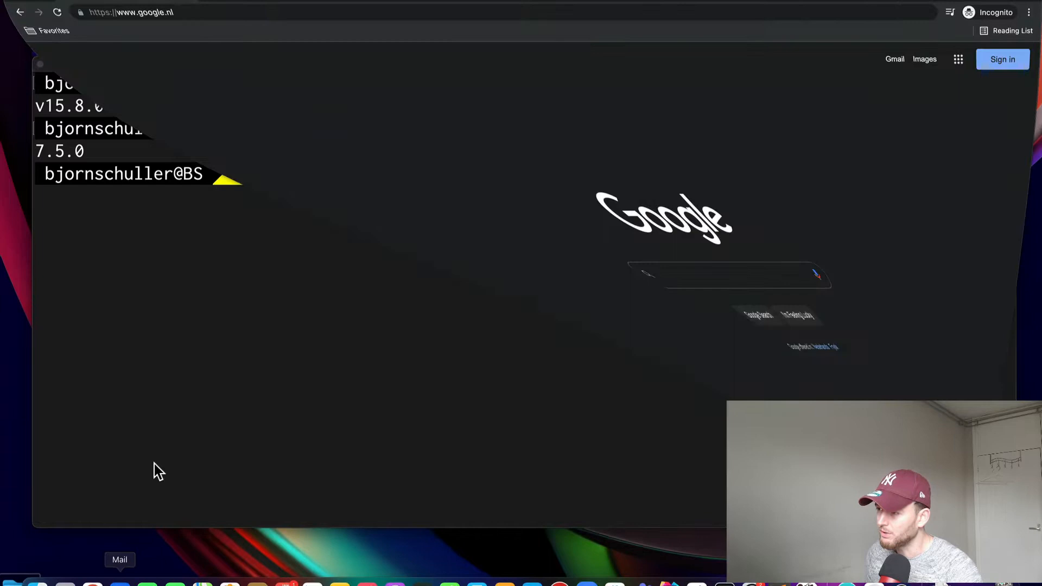
# Step: Load nodejs.org/en in Chrome to see the 16.13.2 LTS and 17.4.0 Current downloads
pyautogui.write('https://nodejs.org/en/')
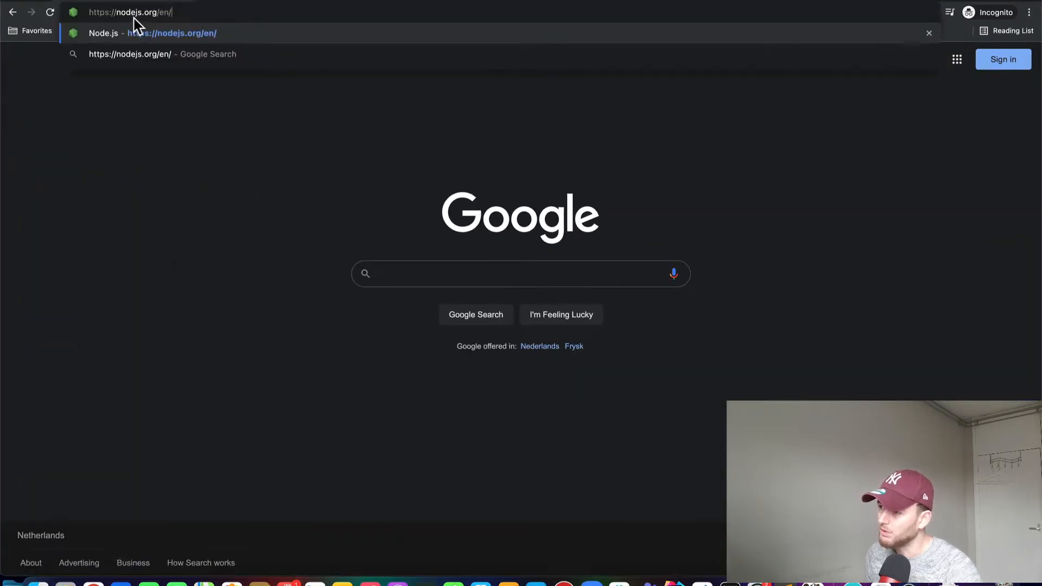
pyautogui.press('Enter')
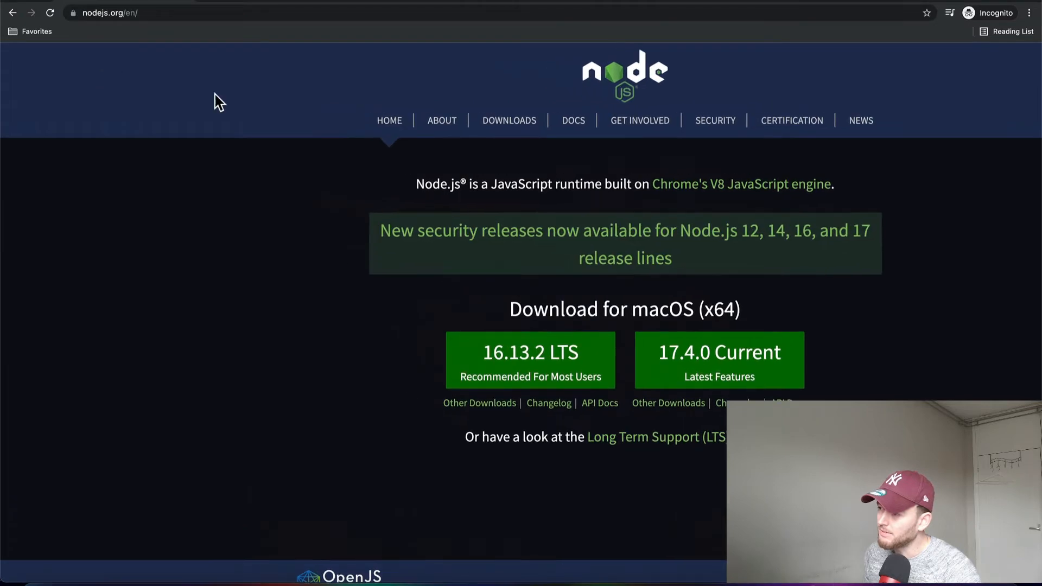
pyautogui.moveTo(529, 361)
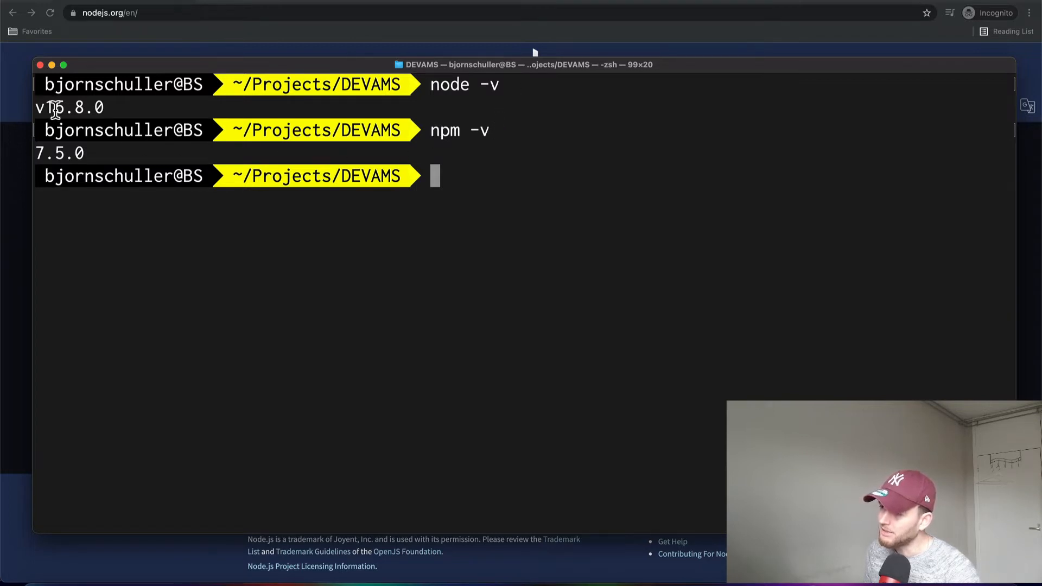
pyautogui.moveTo(494, 210)
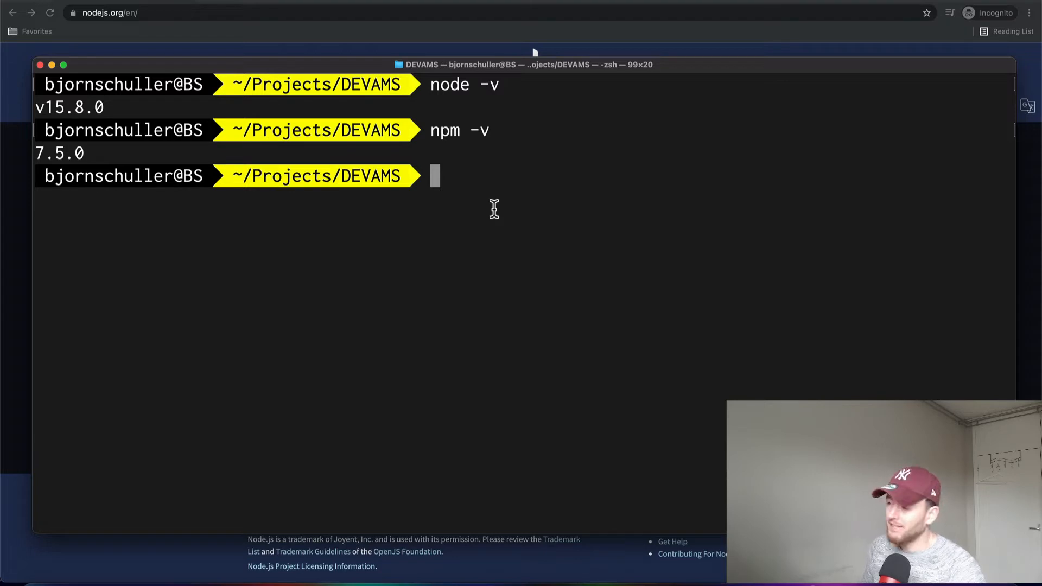
# Step: Check the git version with git --version, then clear the Terminal screen
pyautogui.write('git')
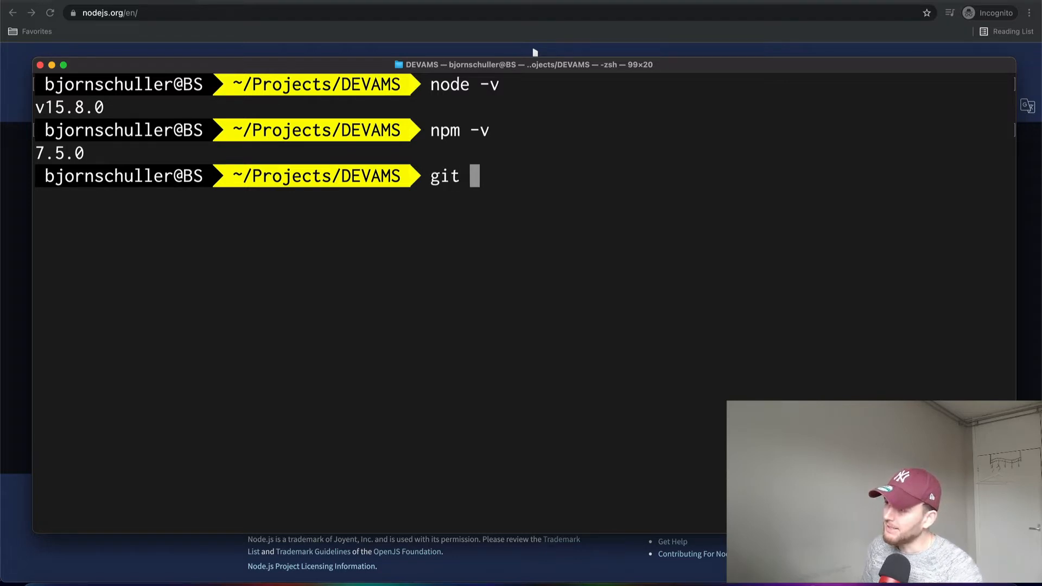
pyautogui.write('--version')
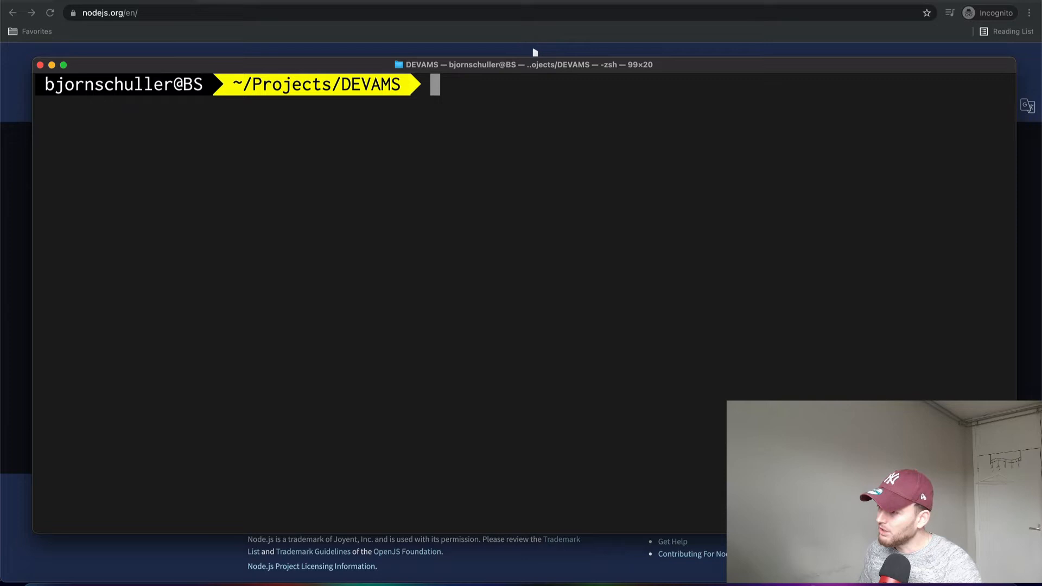
# Step: Install the Gatsby CLI globally with npm install -g gatsby-cli, then clear the screen
pyautogui.write('npm')
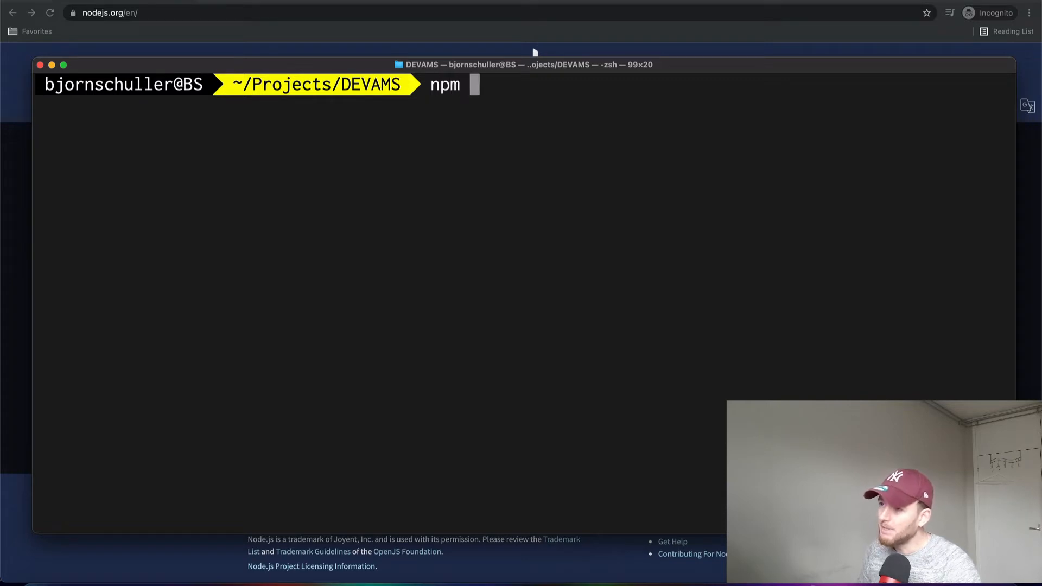
pyautogui.write('install -')
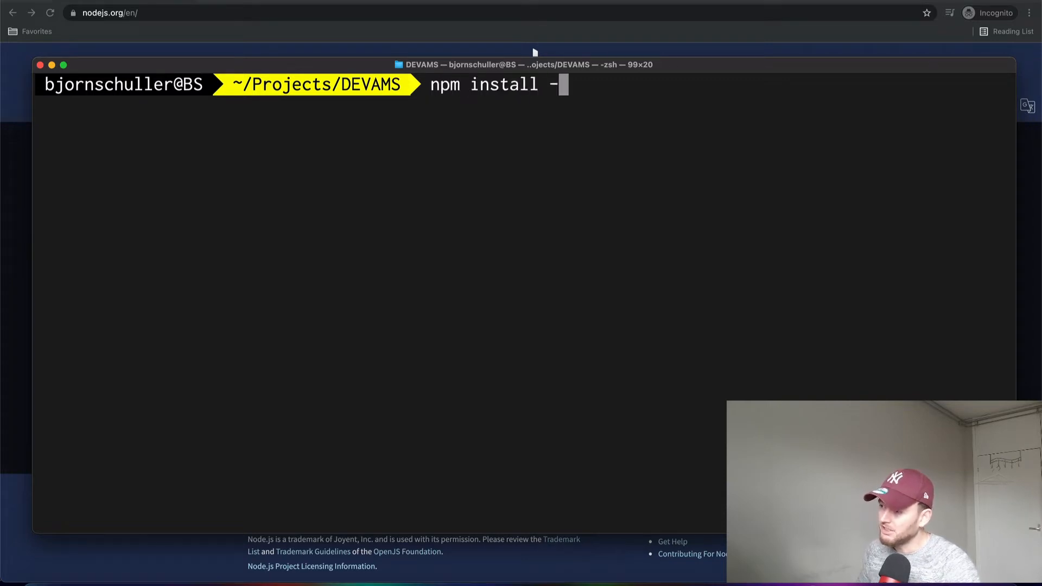
pyautogui.write('g')
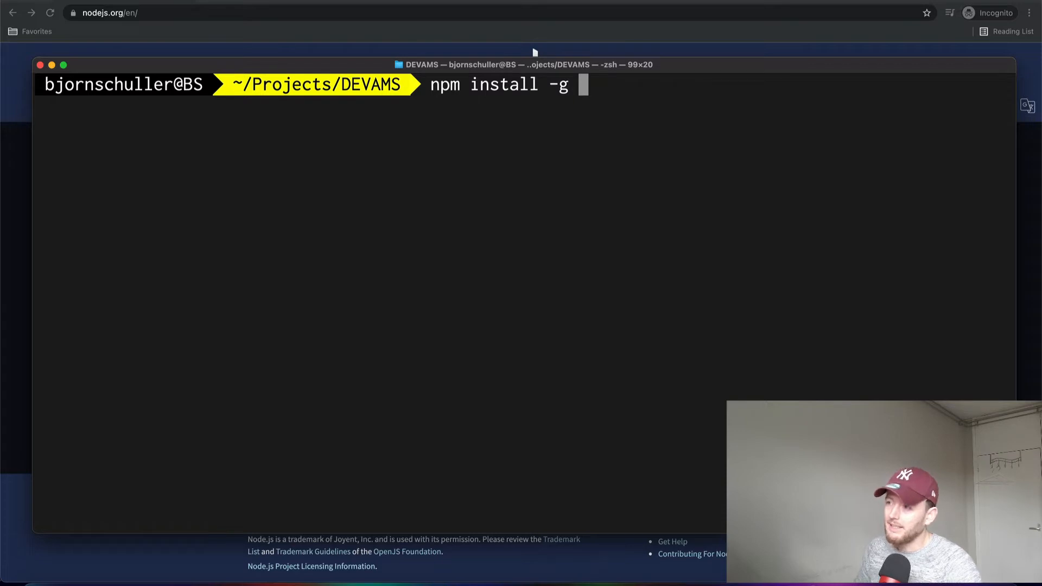
pyautogui.write('gatsby-cl')
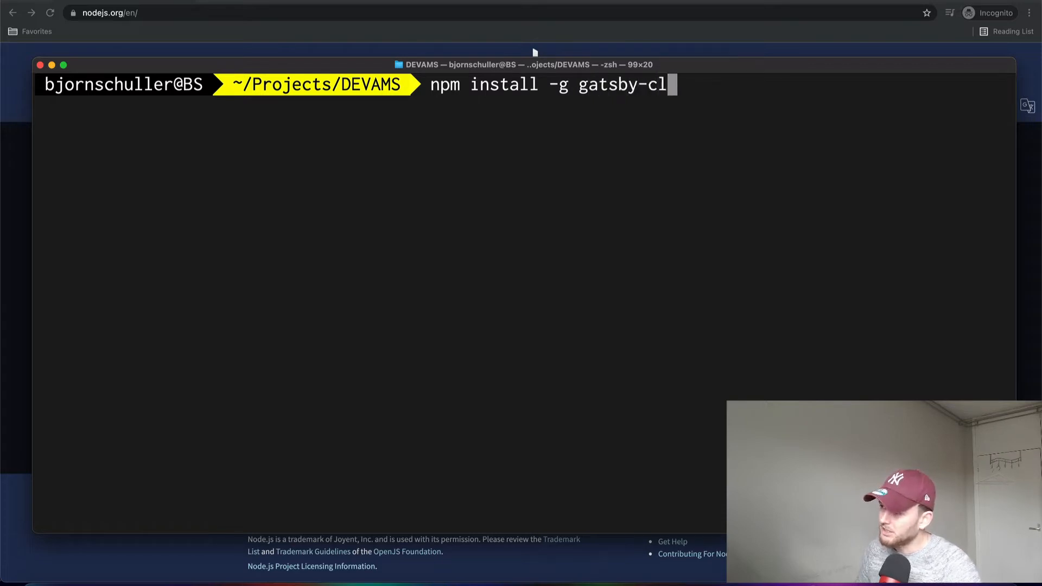
pyautogui.write('i')
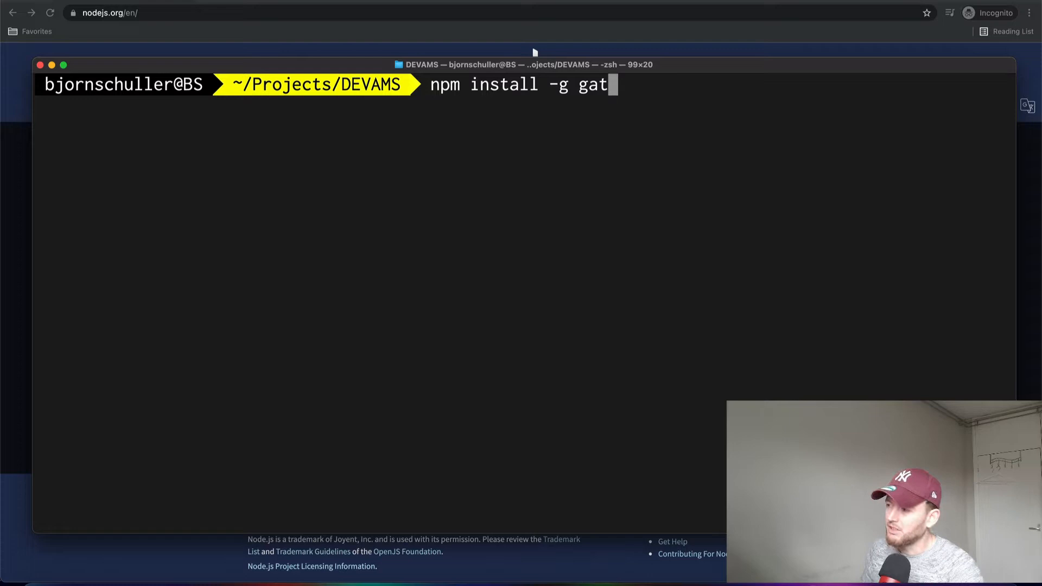
pyautogui.press('ctrl+u')
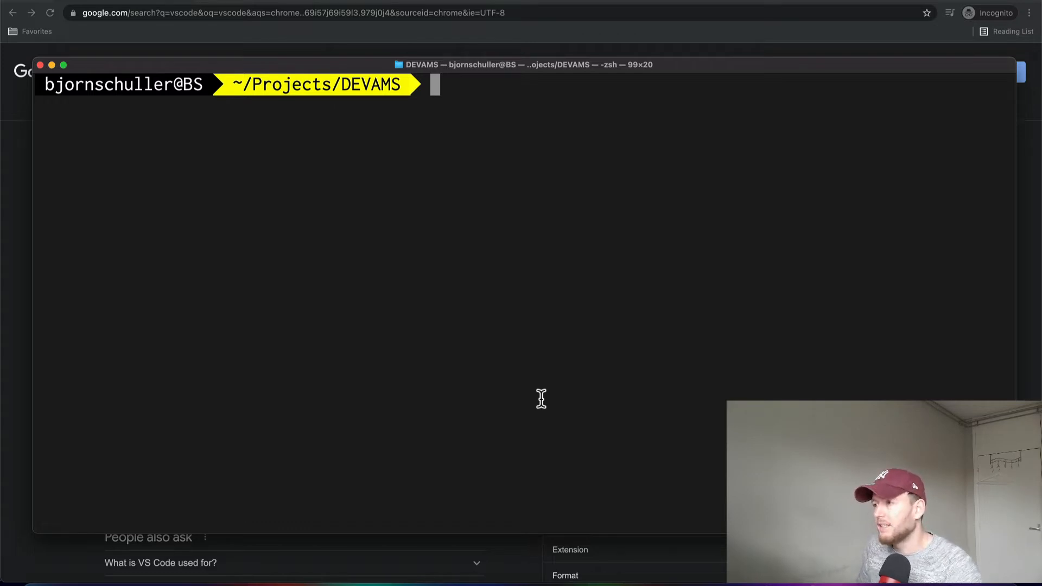
# Step: Check the current folder with pwd and create a new Gatsby site named gatsby-crash-course
pyautogui.write('pwd')
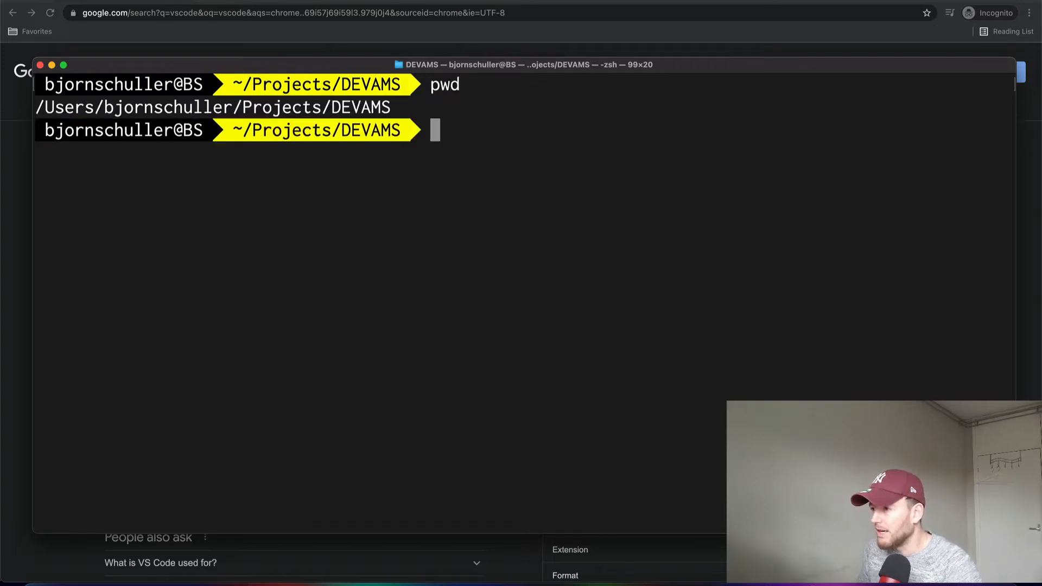
pyautogui.moveTo(158, 107); pyautogui.dragTo(391, 107)
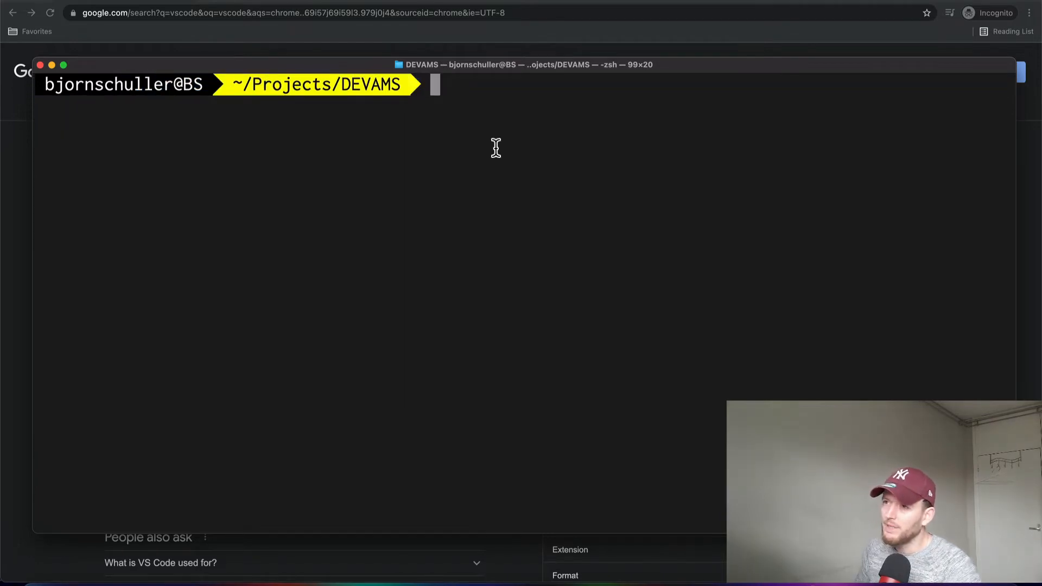
pyautogui.write('gast')
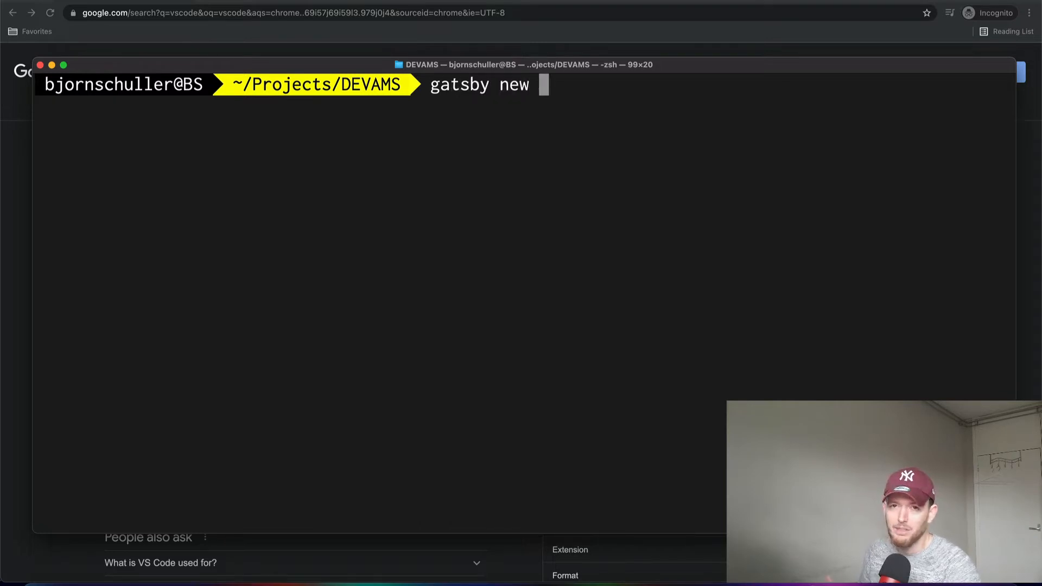
pyautogui.write('gatsby-')
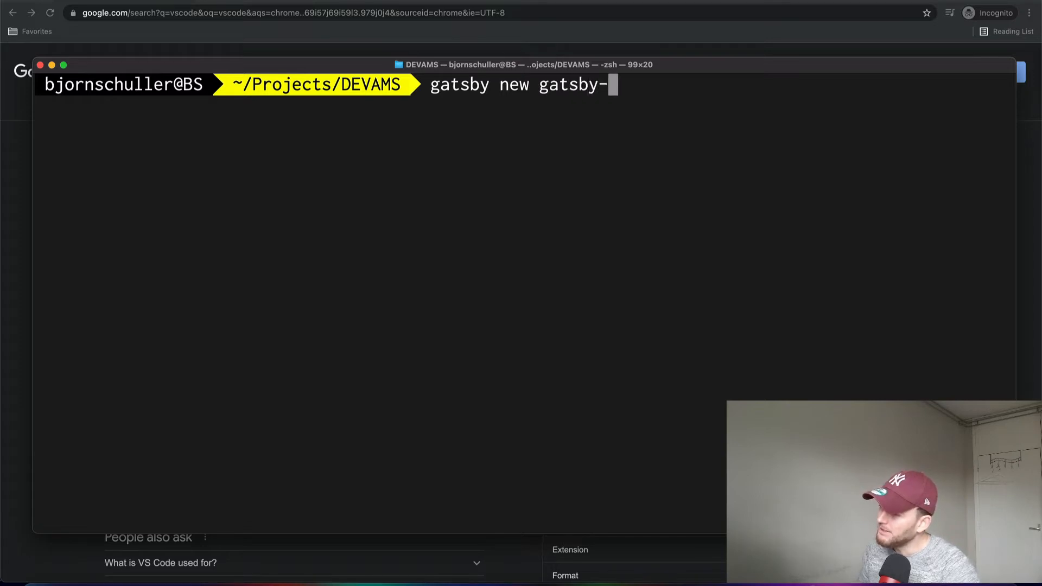
pyautogui.write('crash-co')
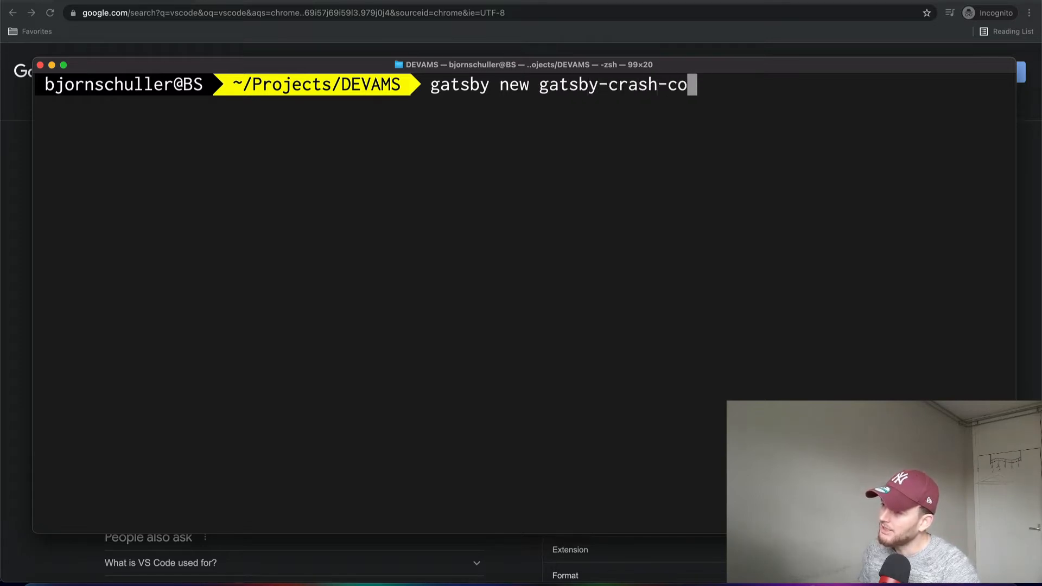
pyautogui.write('urse')
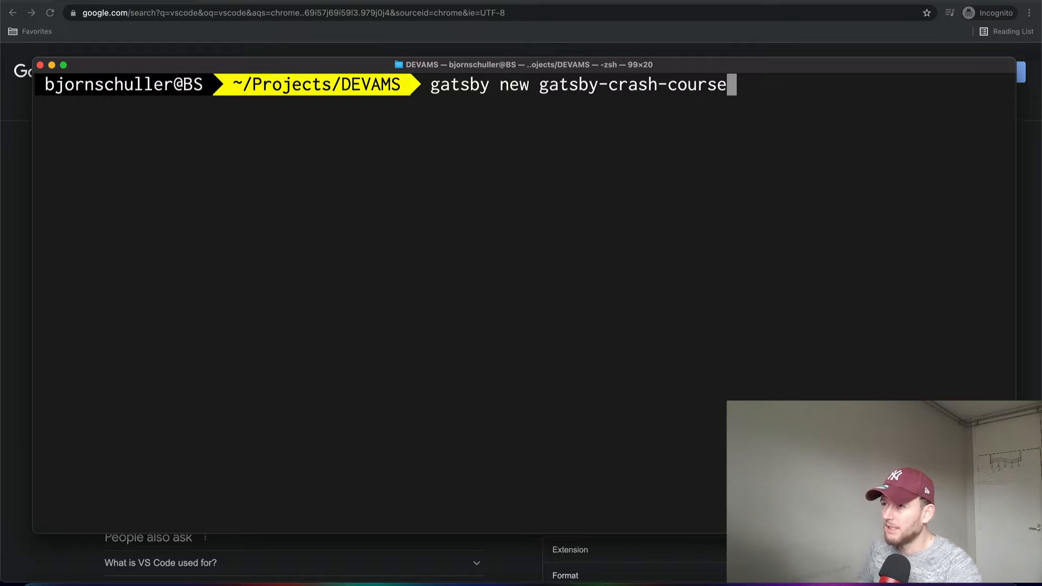
pyautogui.press('Return')
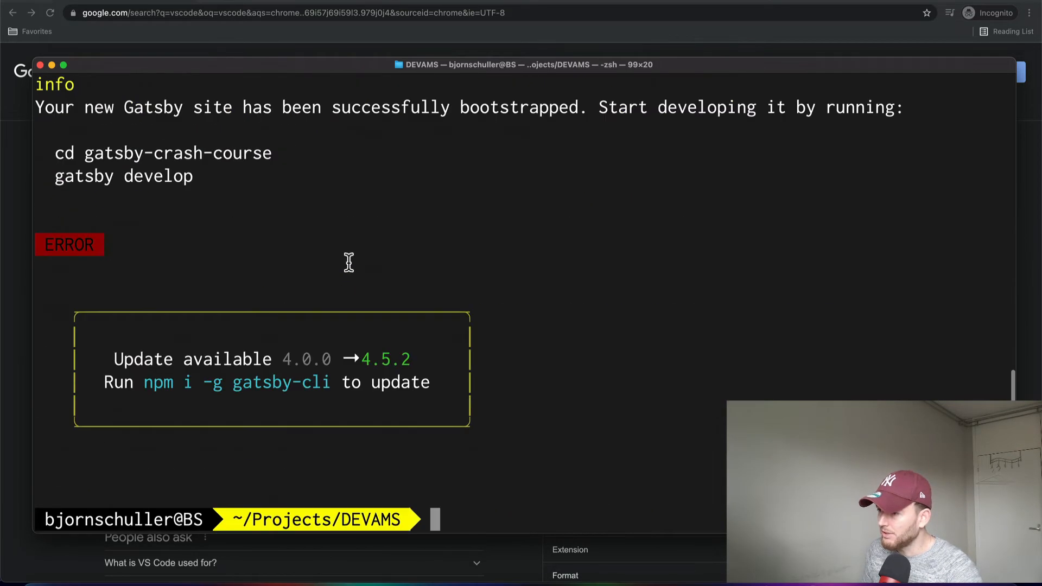
# Step: Move into gatsby-crash-course and start gatsby develop, serving the site at localhost:8000
pyautogui.moveTo(143, 382); pyautogui.dragTo(430, 382)
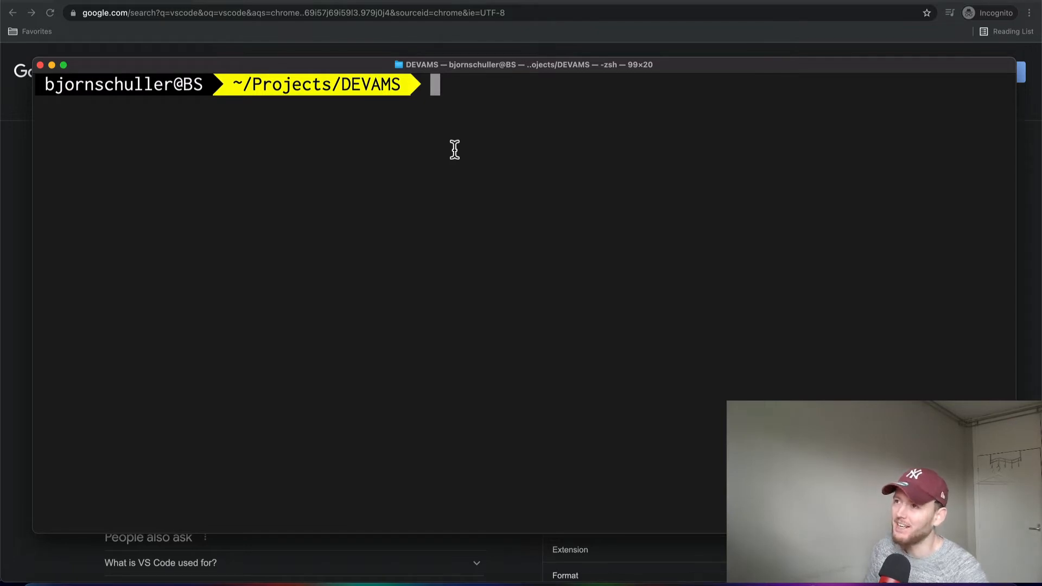
pyautogui.write('ls')
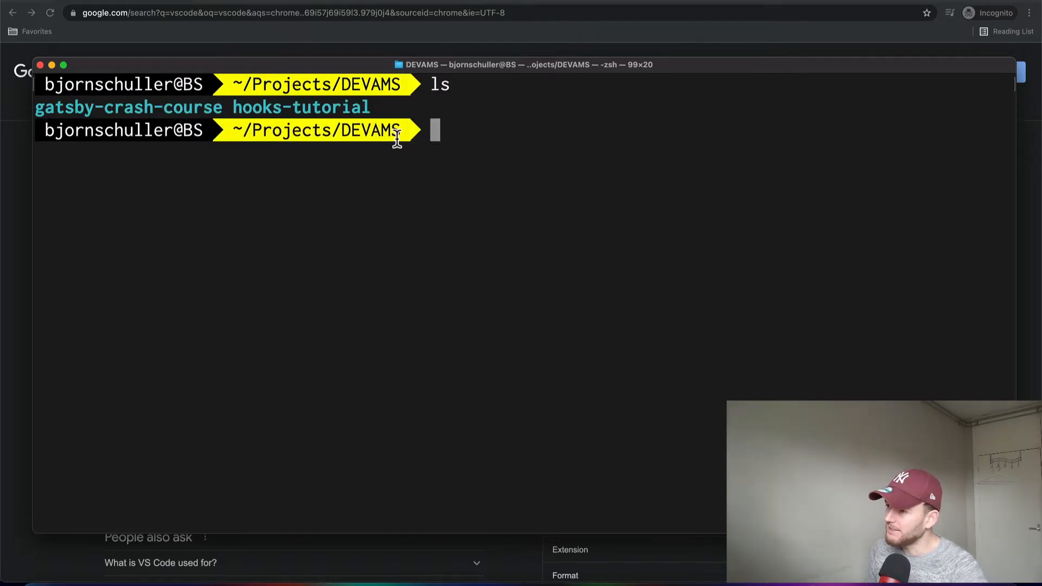
pyautogui.doubleClick(128, 107)
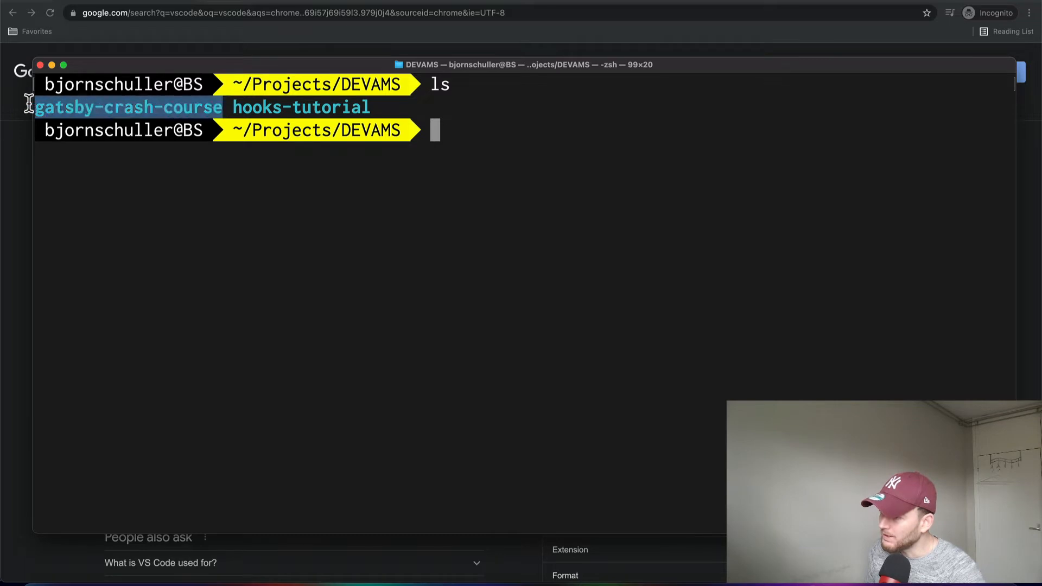
pyautogui.write('c')
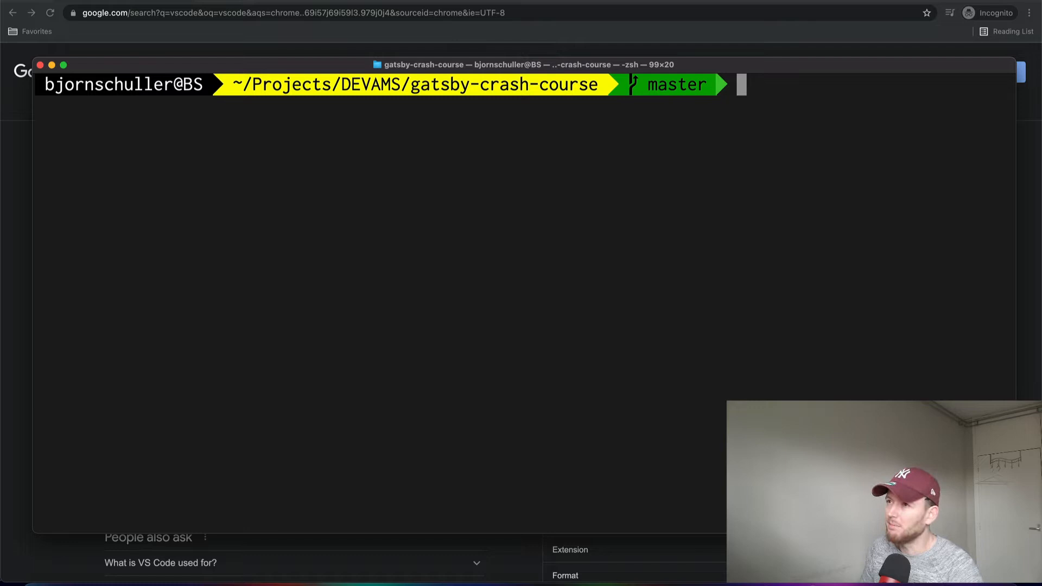
pyautogui.write('gatsby')
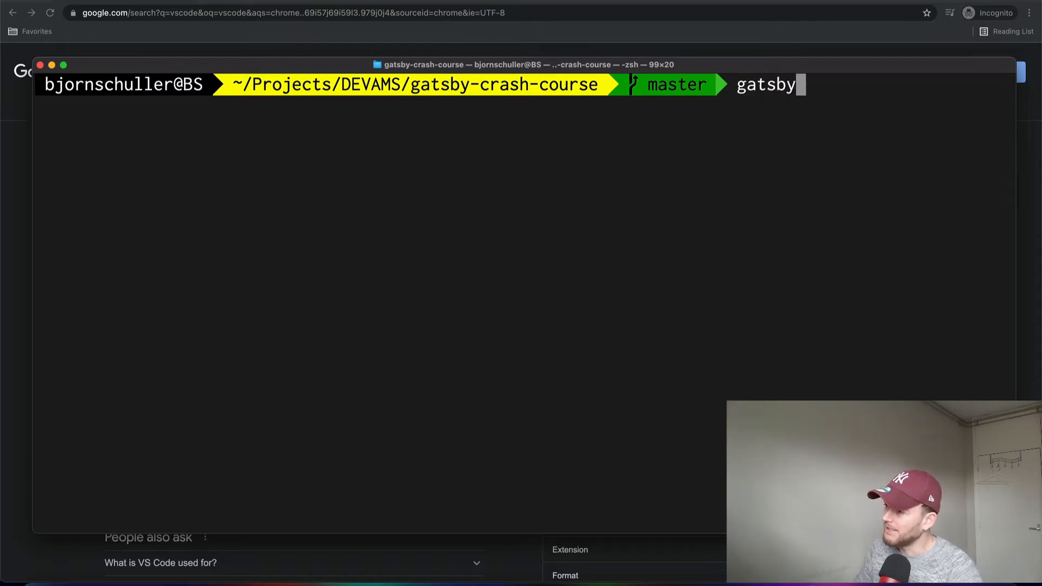
pyautogui.write('develop')
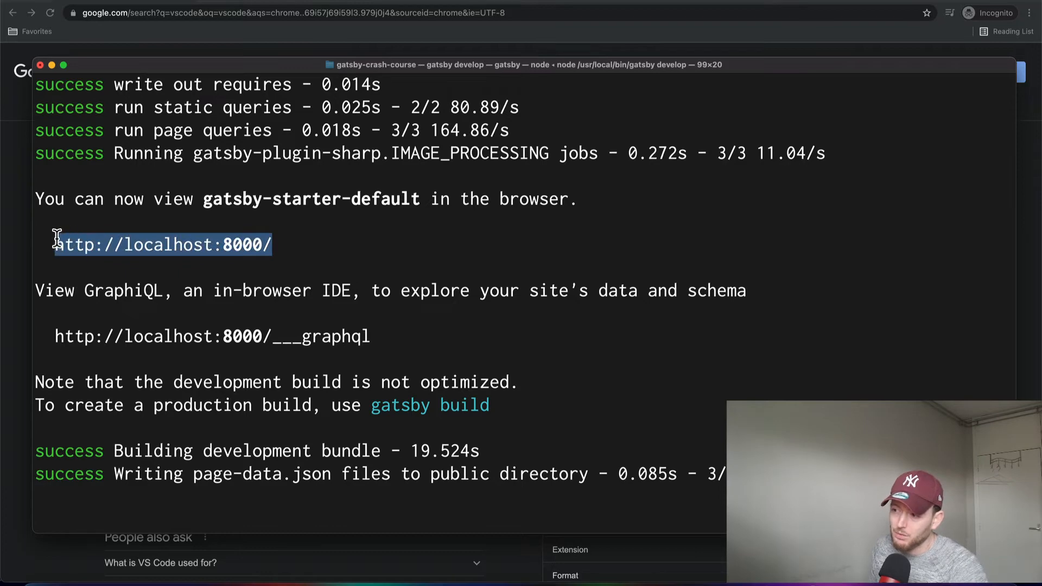
# Step: View the Gatsby Default Starter 'Hi people' page at localhost:8000 in Chrome
pyautogui.click(133, 13)
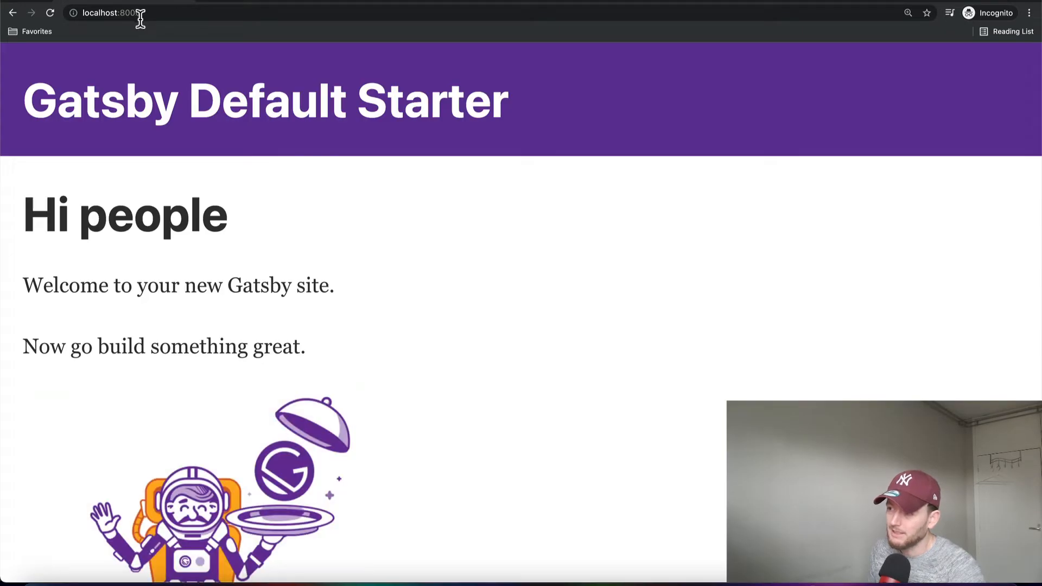
pyautogui.moveTo(358, 296)
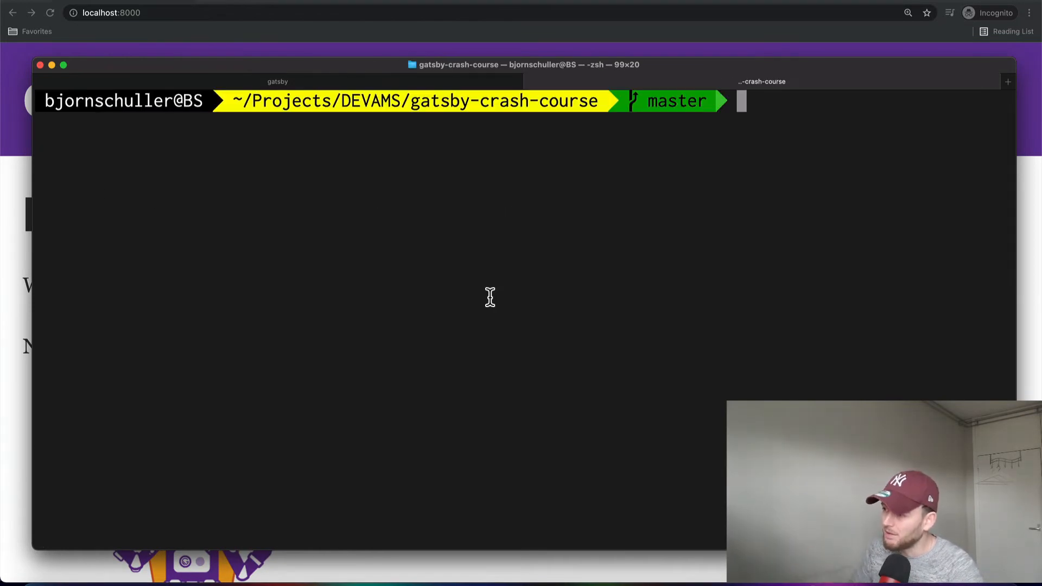
# Step: Open the gatsby-crash-course project in VS Code with 'code .' and expand src and components
pyautogui.write('code')
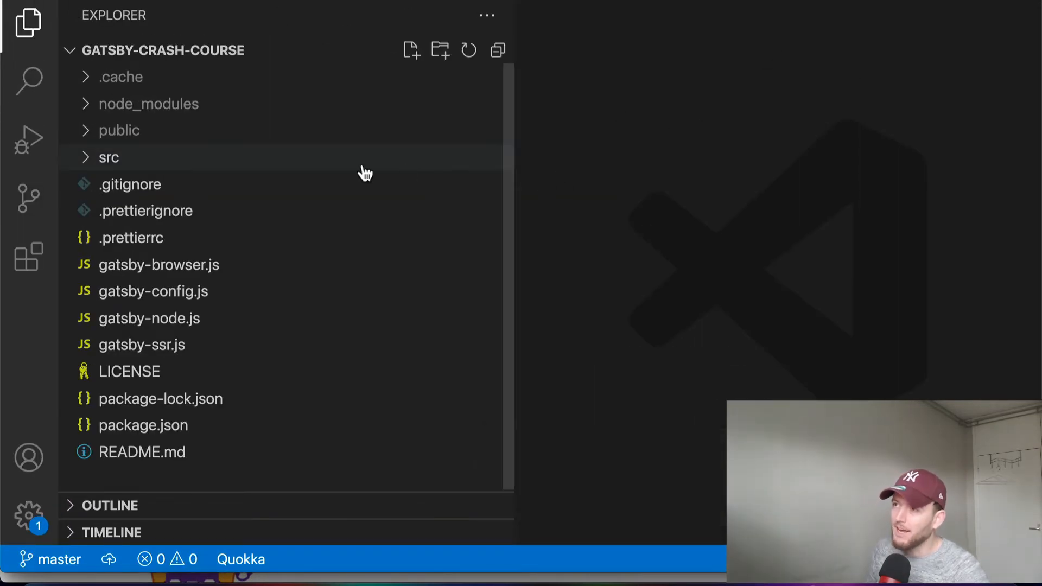
pyautogui.moveTo(130, 157)
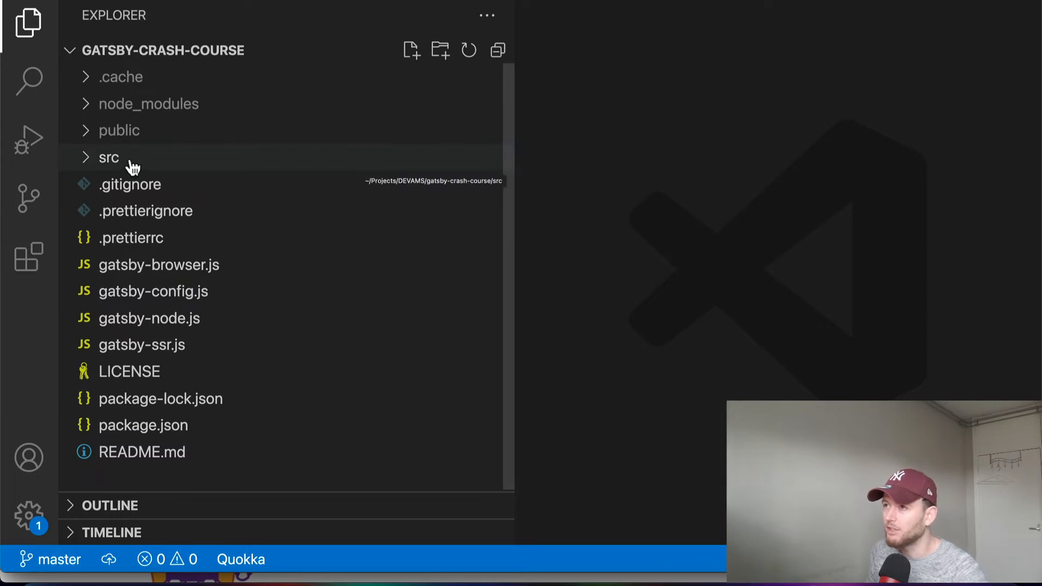
pyautogui.click(108, 157)
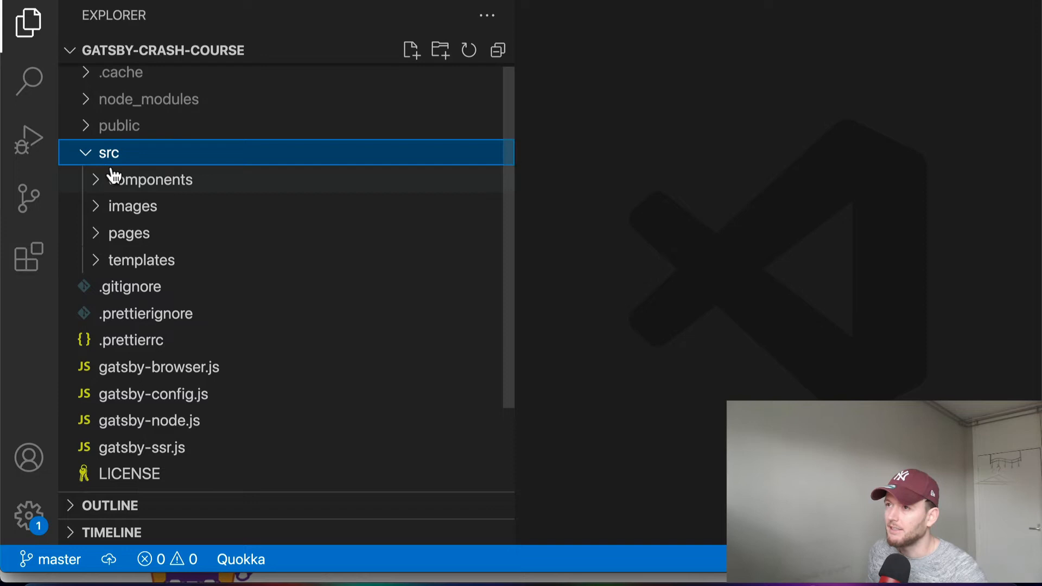
pyautogui.scroll(-3)
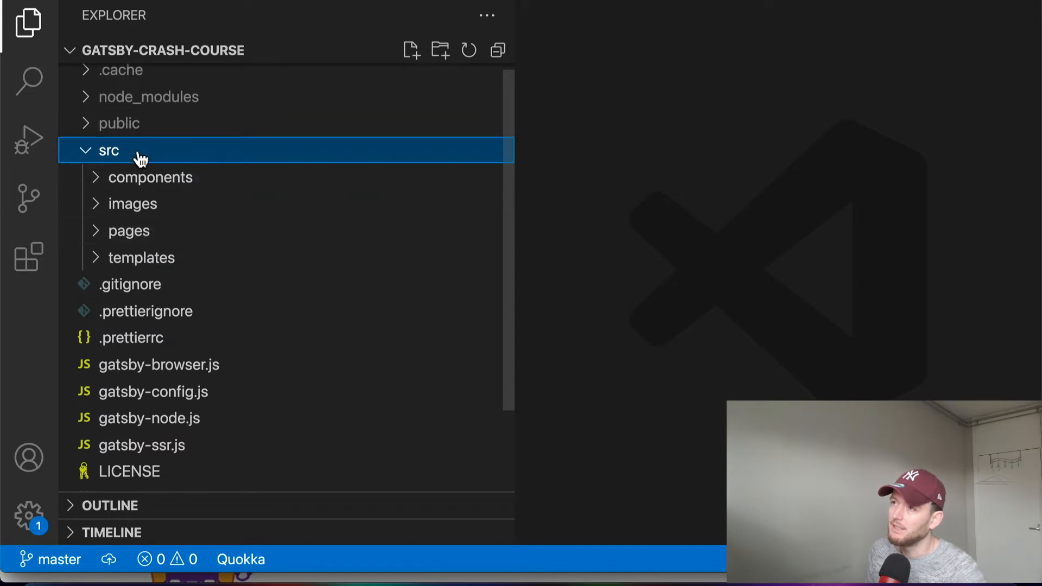
pyautogui.moveTo(106, 183)
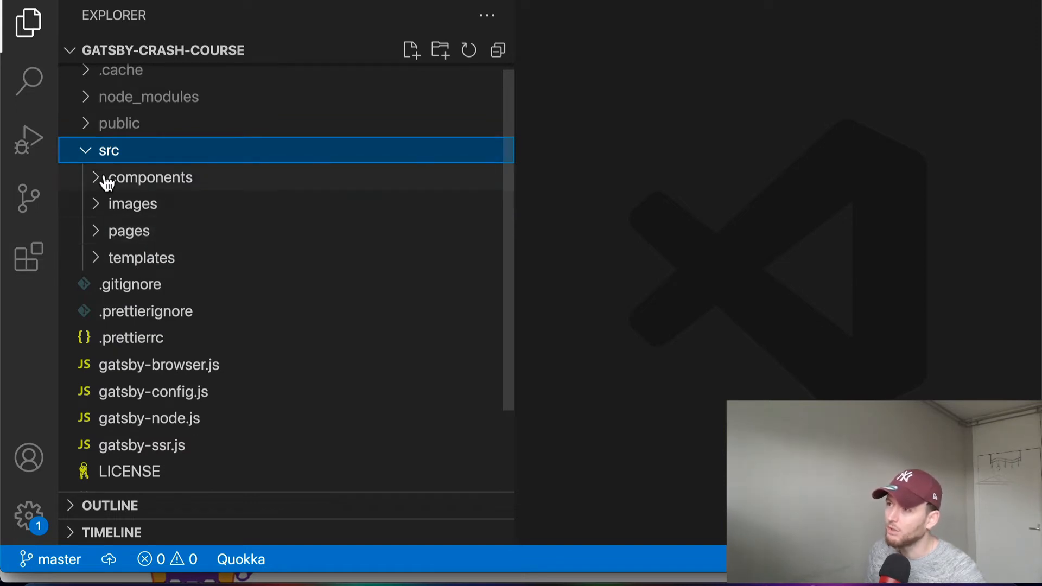
pyautogui.scroll(-3)
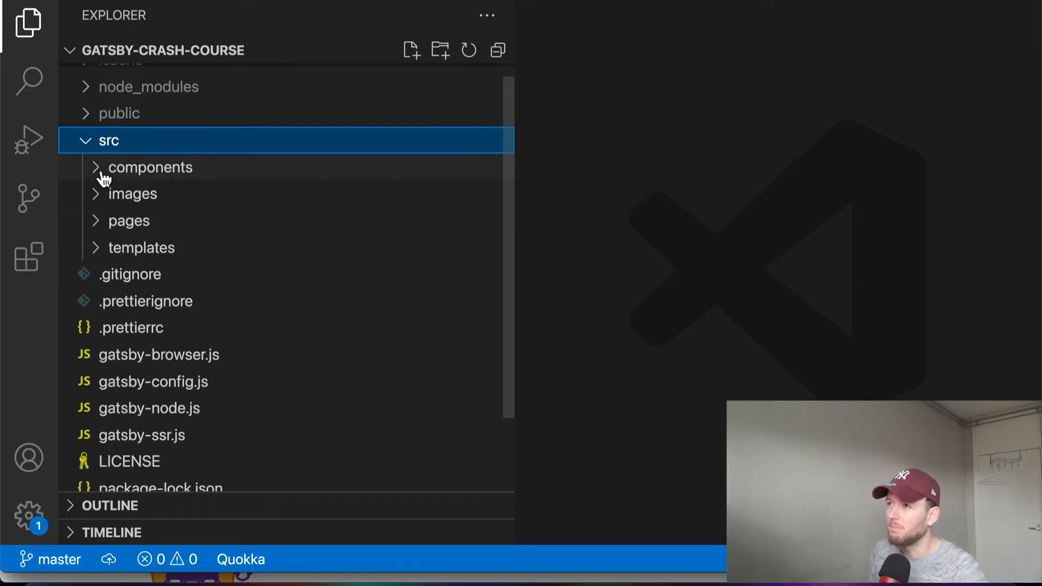
pyautogui.click(150, 166)
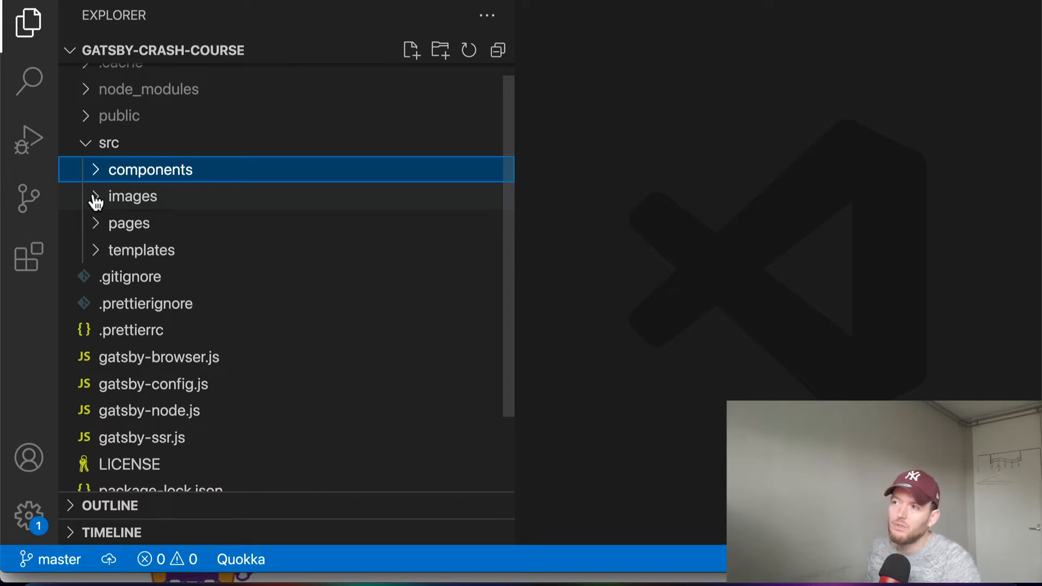
# Step: Browse the images and pages folders and open pages/index.js in the editor
pyautogui.click(132, 196)
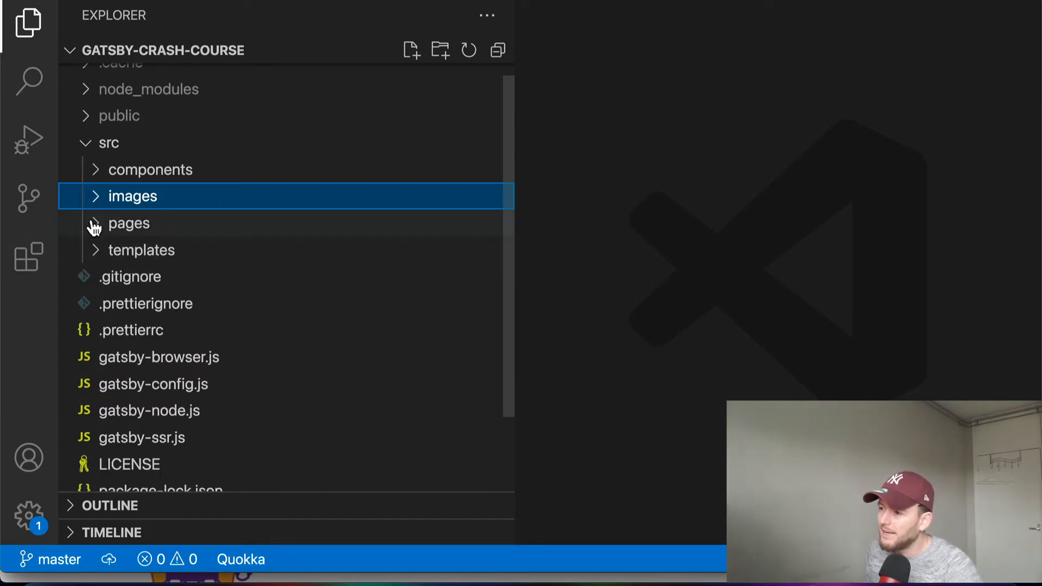
pyautogui.click(129, 223)
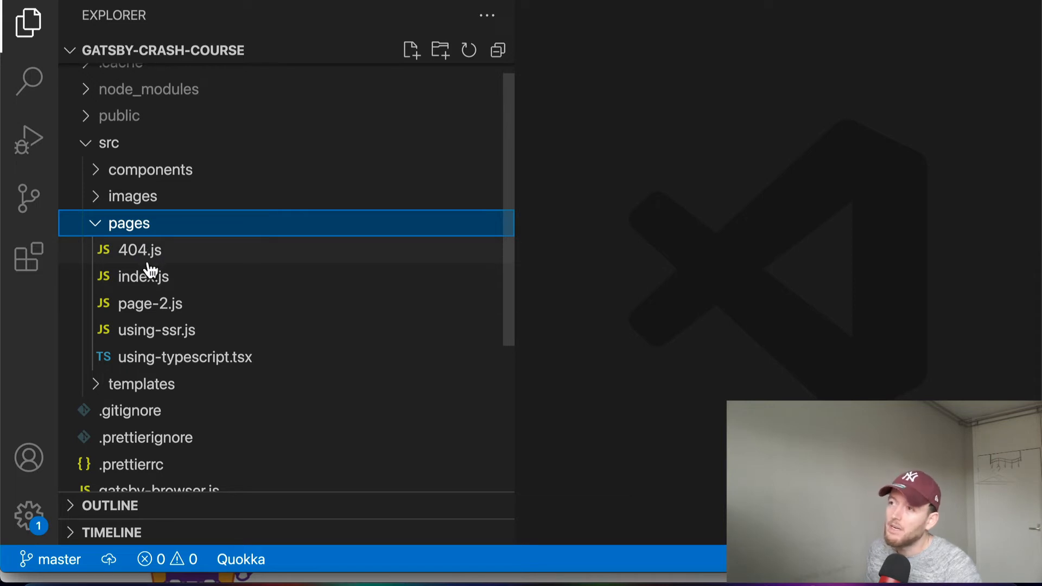
pyautogui.moveTo(139, 250)
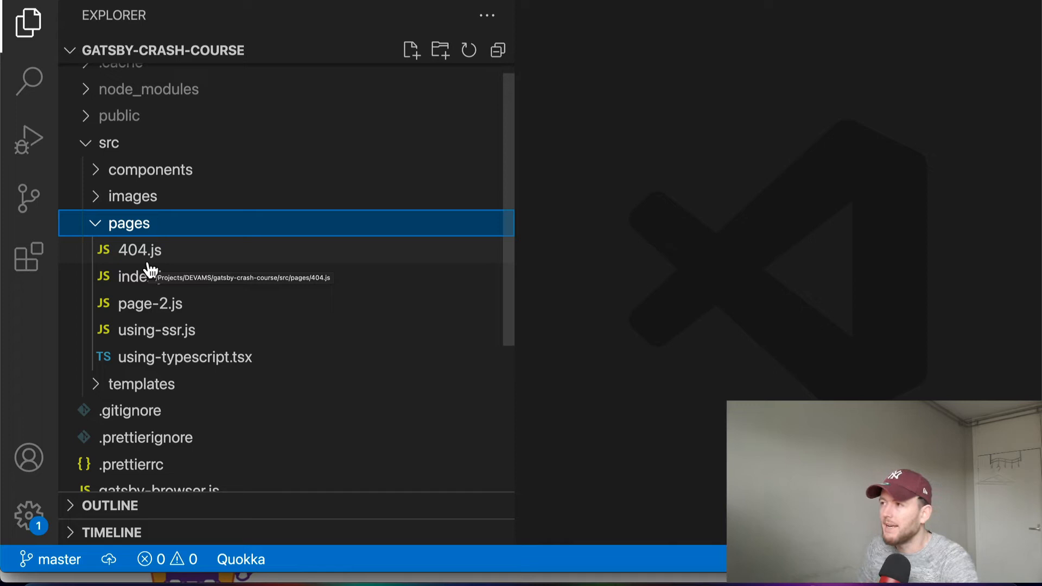
pyautogui.moveTo(158, 276)
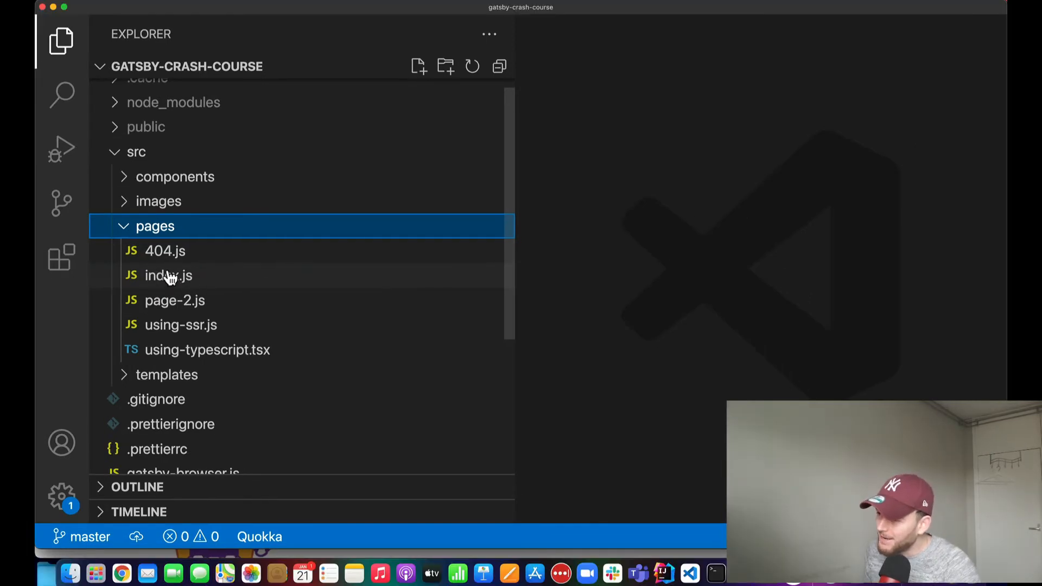
pyautogui.click(169, 275)
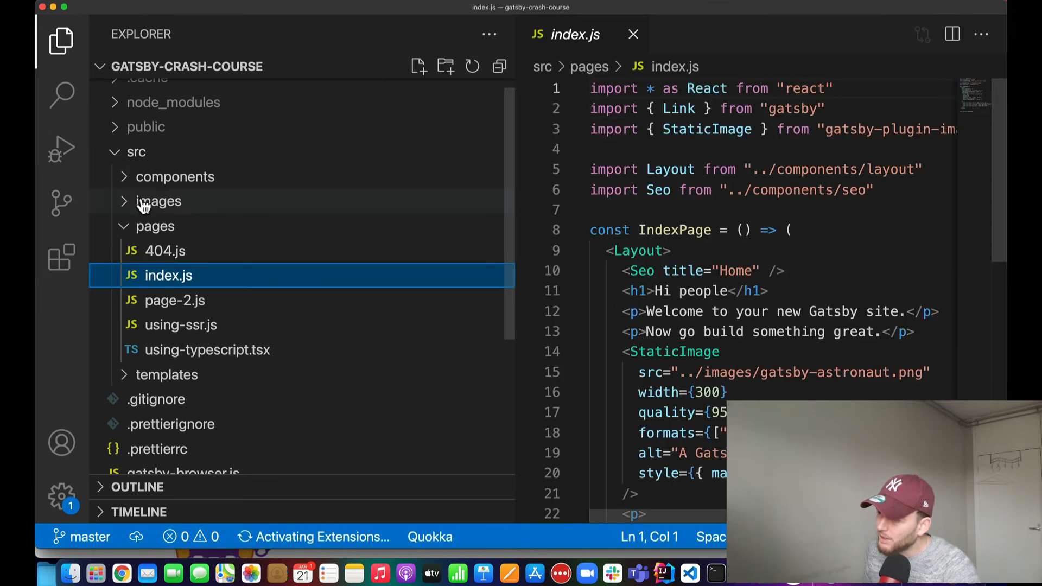
pyautogui.click(175, 176)
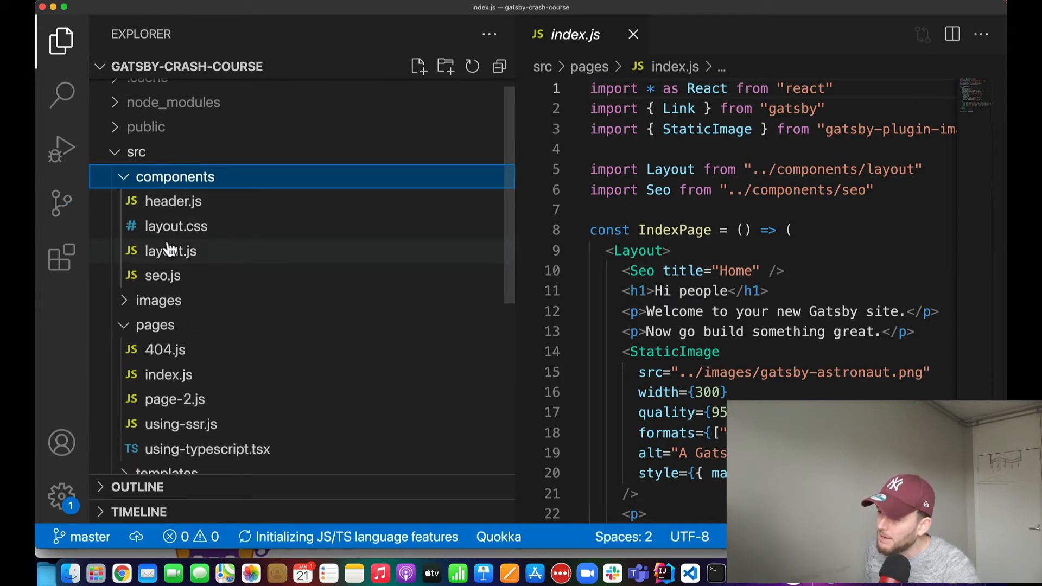
pyautogui.moveTo(176, 226)
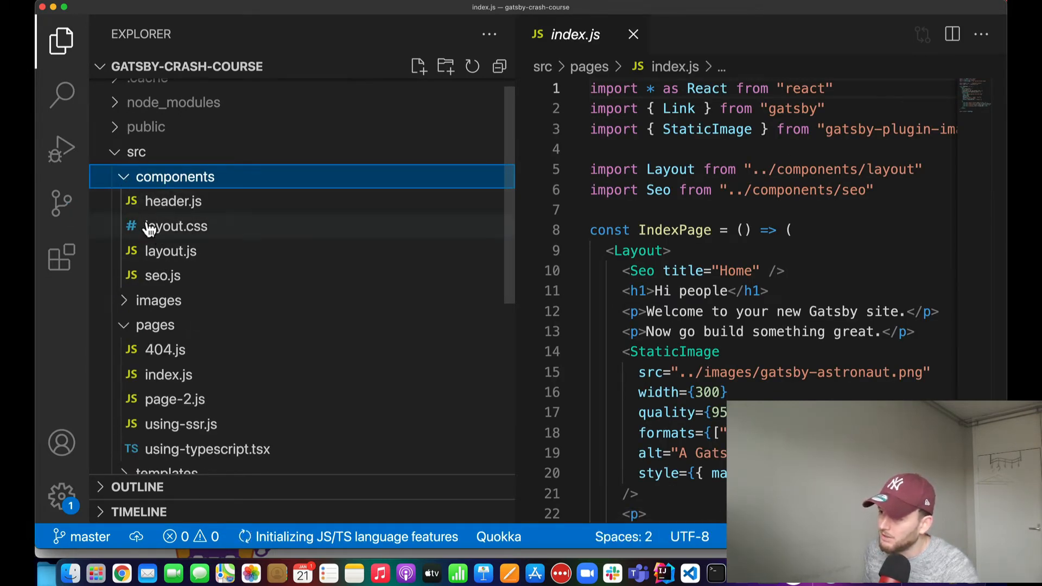
pyautogui.click(174, 176)
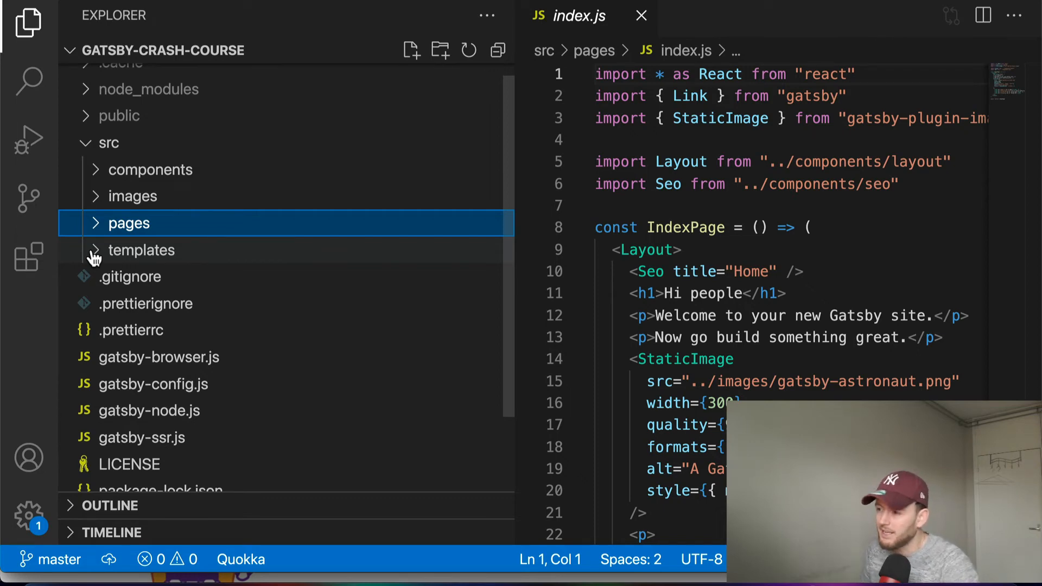
# Step: Inspect the templates folder's using-dsg.js, then delete the whole templates folder
pyautogui.click(141, 250)
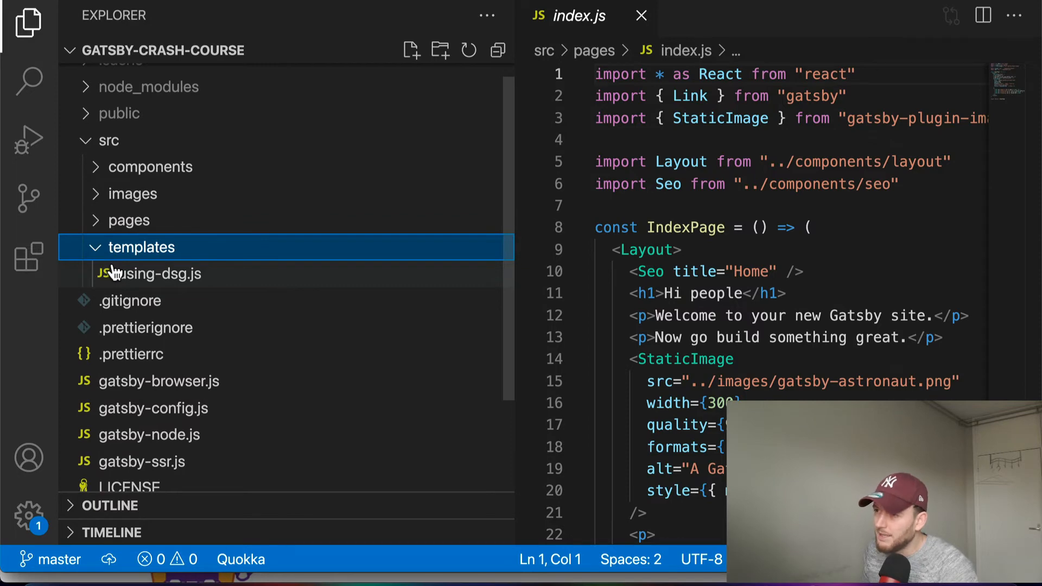
pyautogui.click(160, 274)
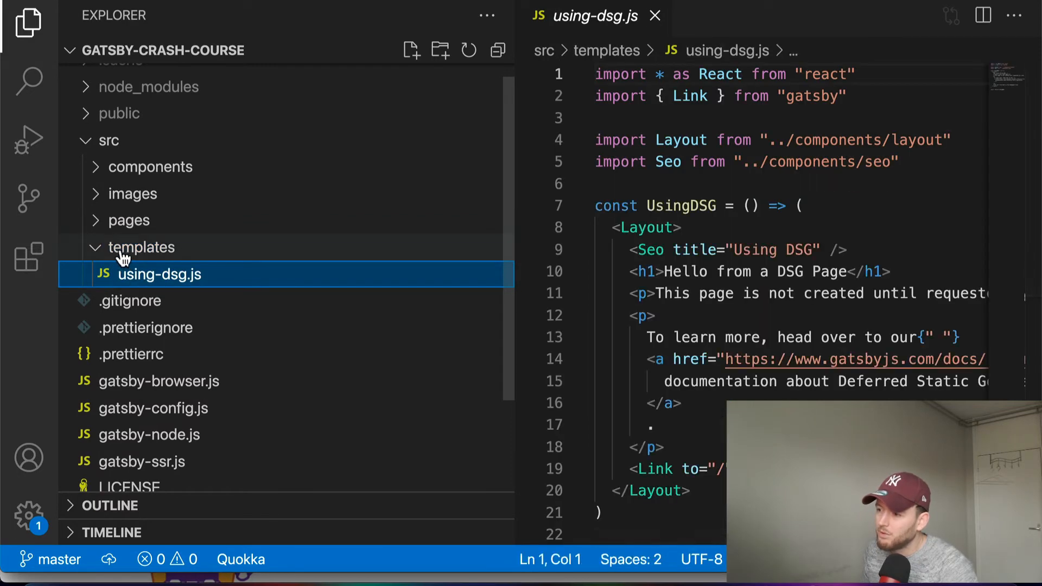
pyautogui.click(142, 248)
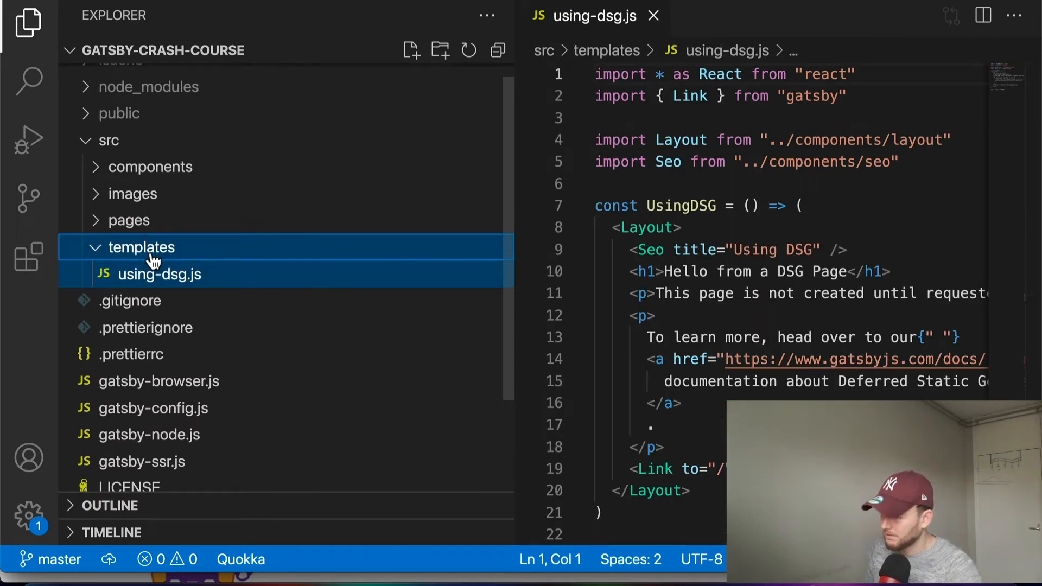
pyautogui.rightClick(142, 247)
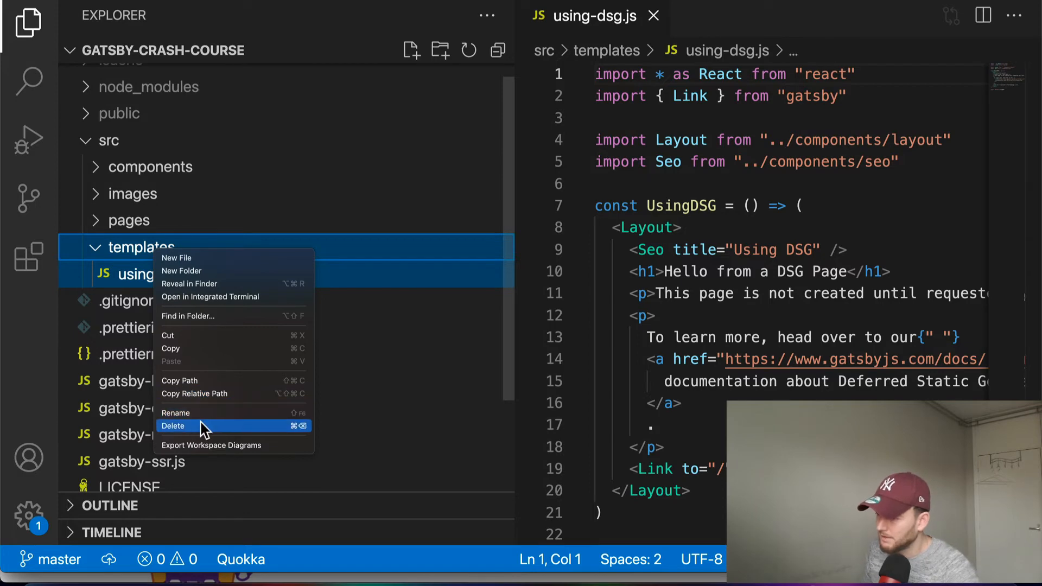
pyautogui.click(173, 426)
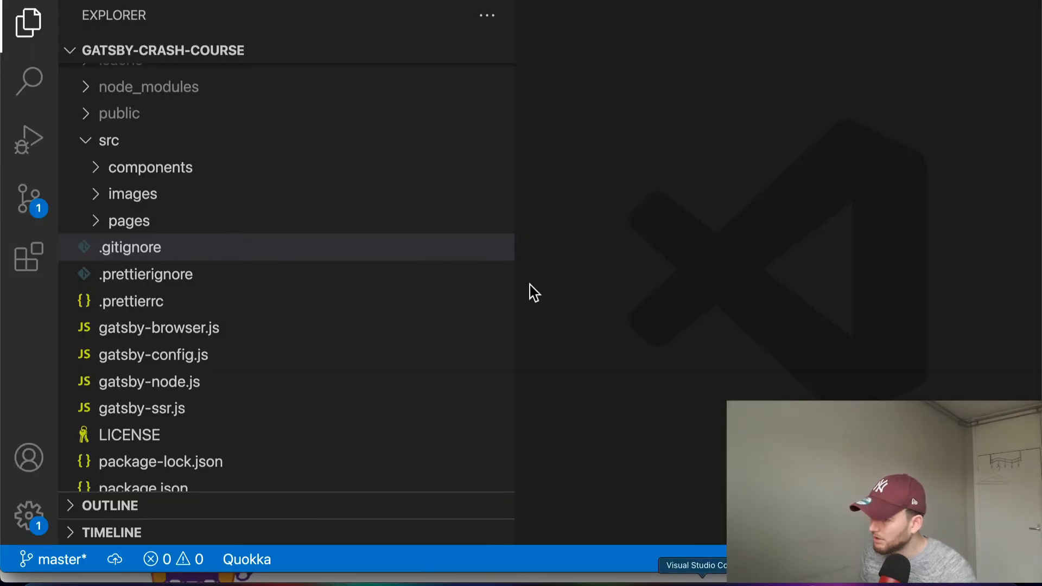
# Step: Move gatsby-node.js to the Trash and remove the using-dsg link from index.js
pyautogui.click(28, 78)
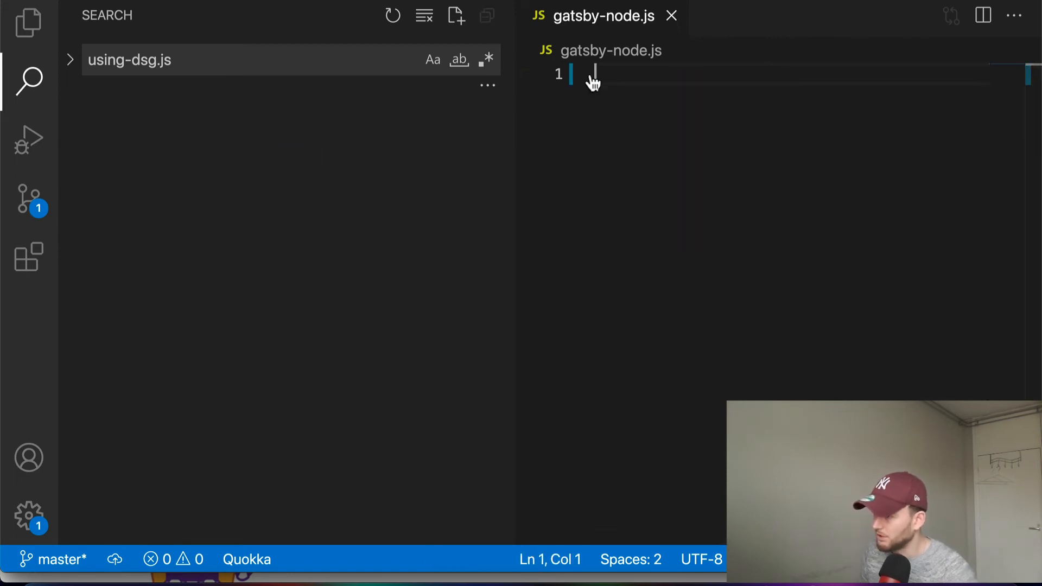
pyautogui.click(28, 23)
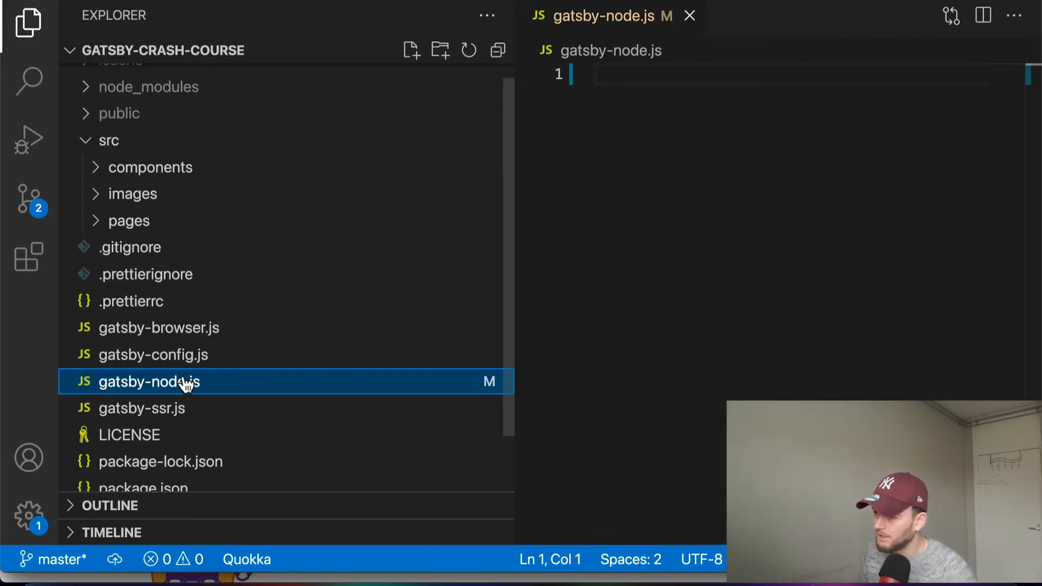
pyautogui.rightClick(148, 381)
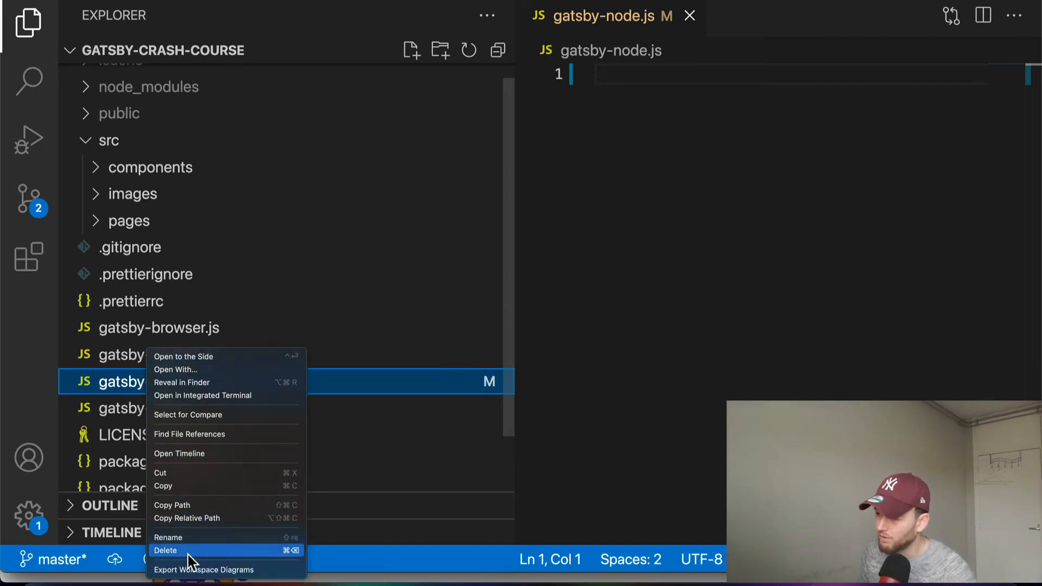
pyautogui.click(166, 551)
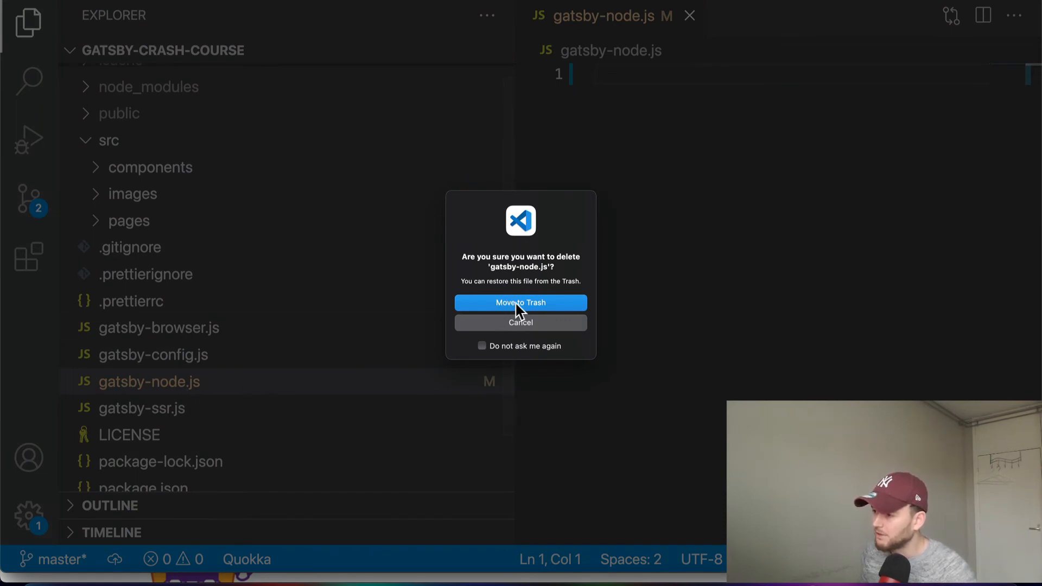
pyautogui.moveTo(488, 319)
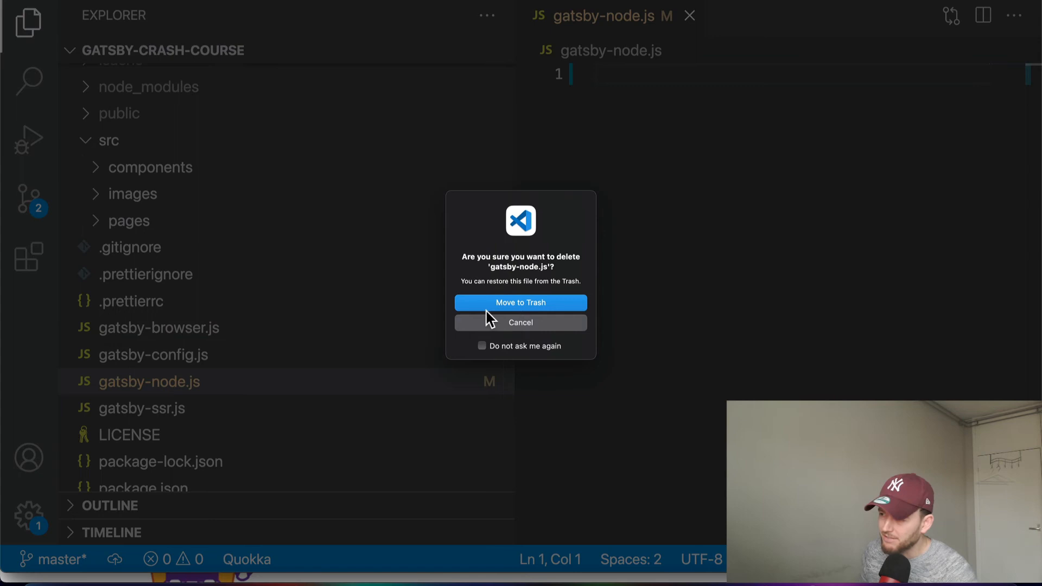
pyautogui.click(521, 322)
pyautogui.write('using-dsg.')
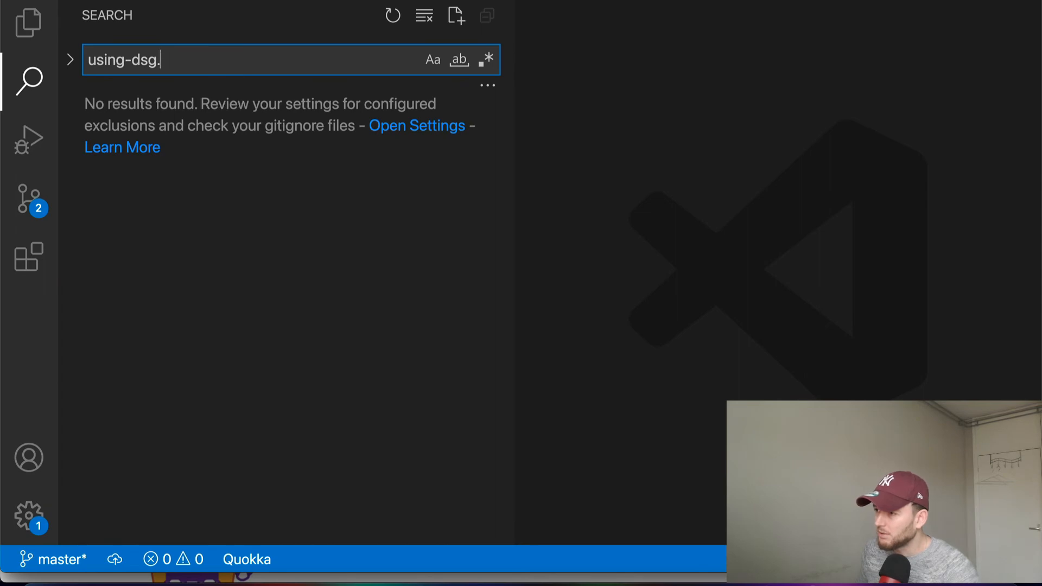
pyautogui.press('Backspace')
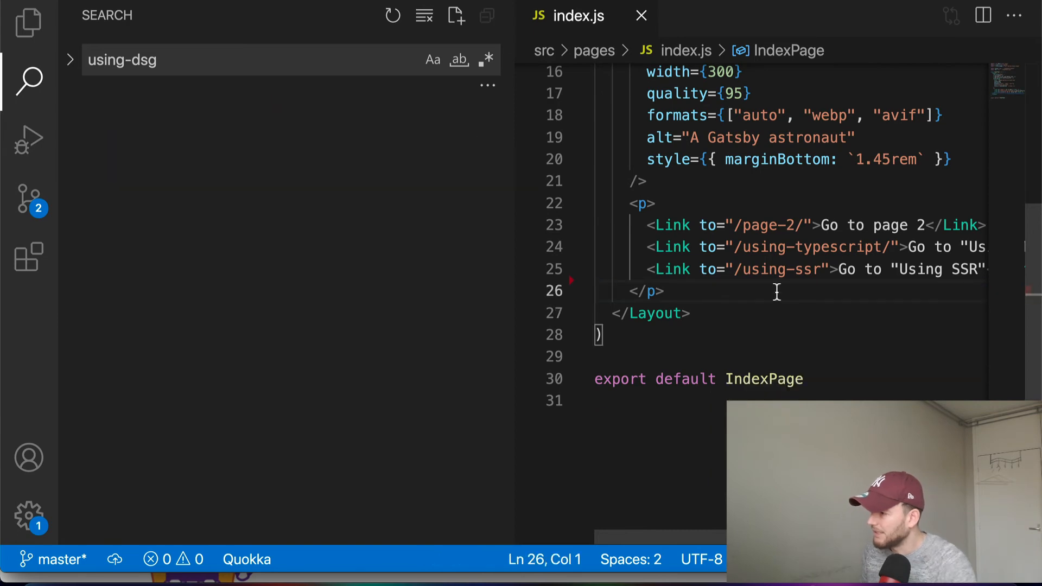
pyautogui.click(28, 22)
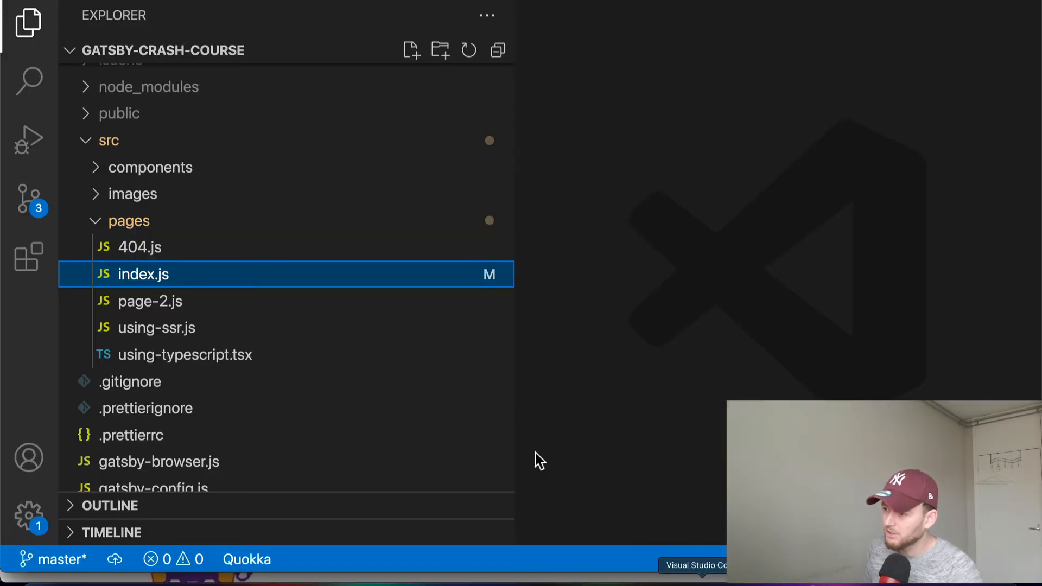
# Step: Open gatsby-config.js in a full-width editor and review its siteMetadata and plugin entries
pyautogui.click(129, 221)
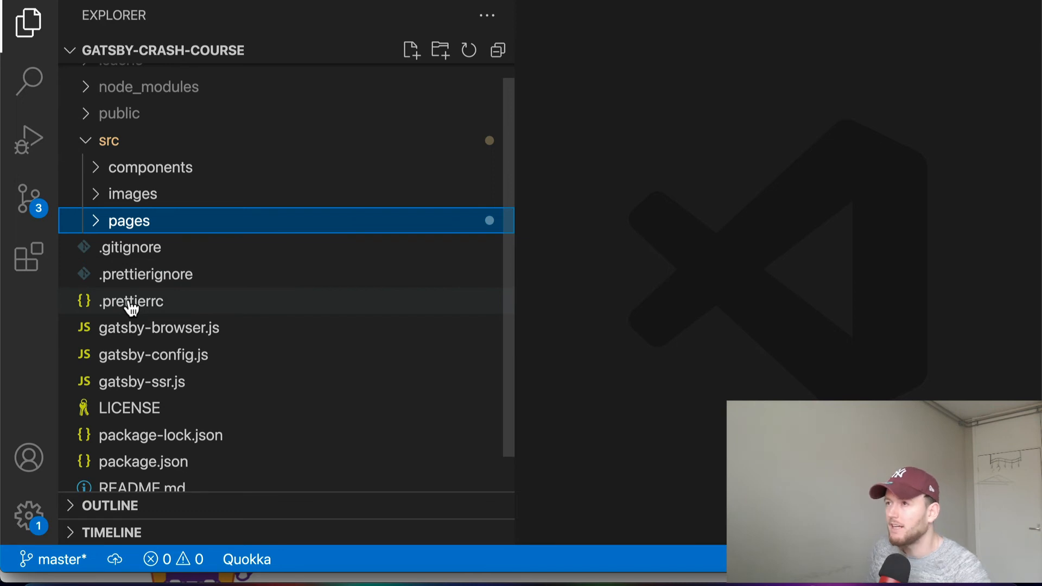
pyautogui.moveTo(153, 355)
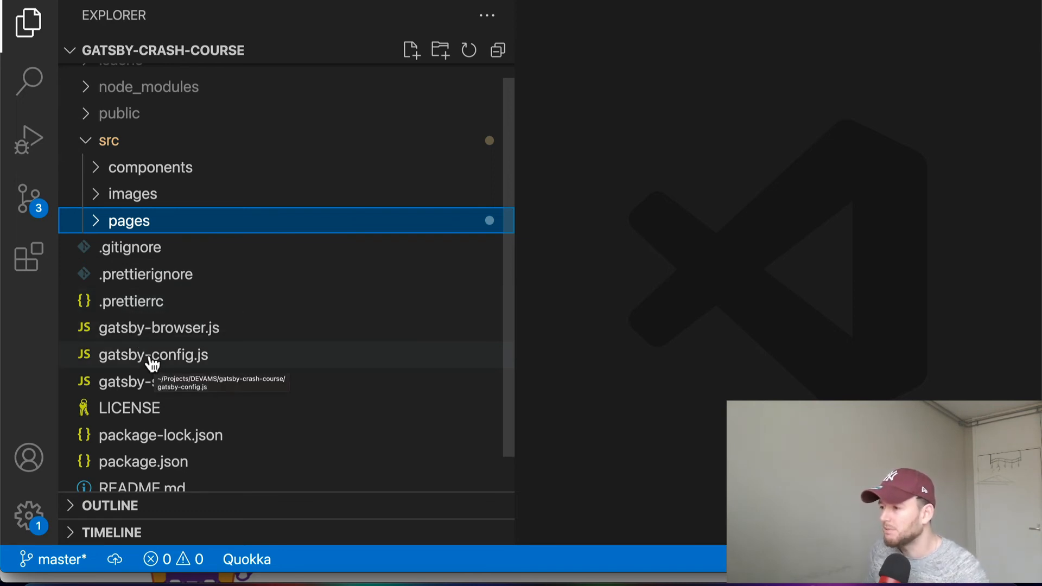
pyautogui.click(153, 354)
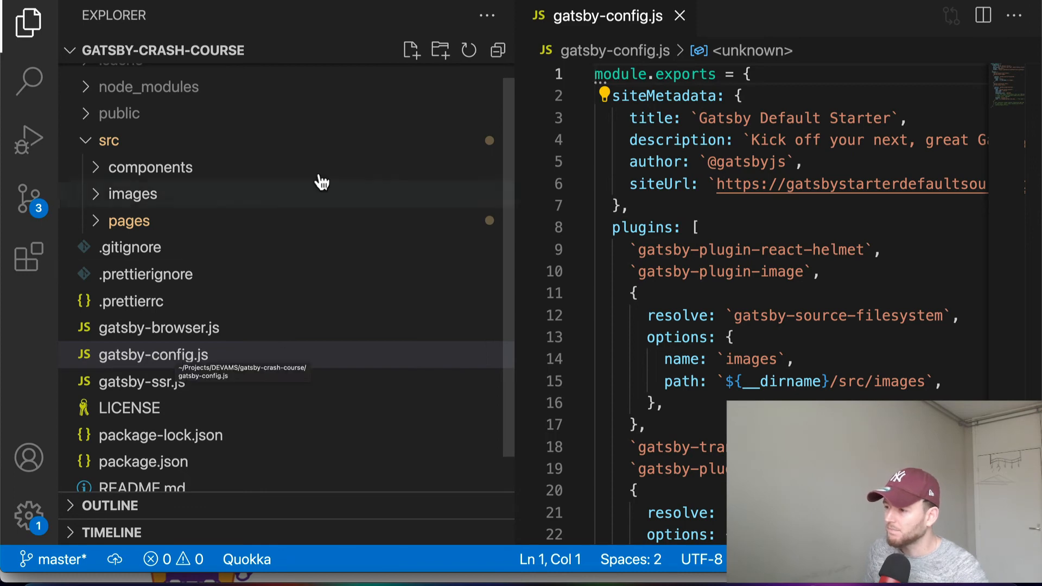
pyautogui.click(28, 24)
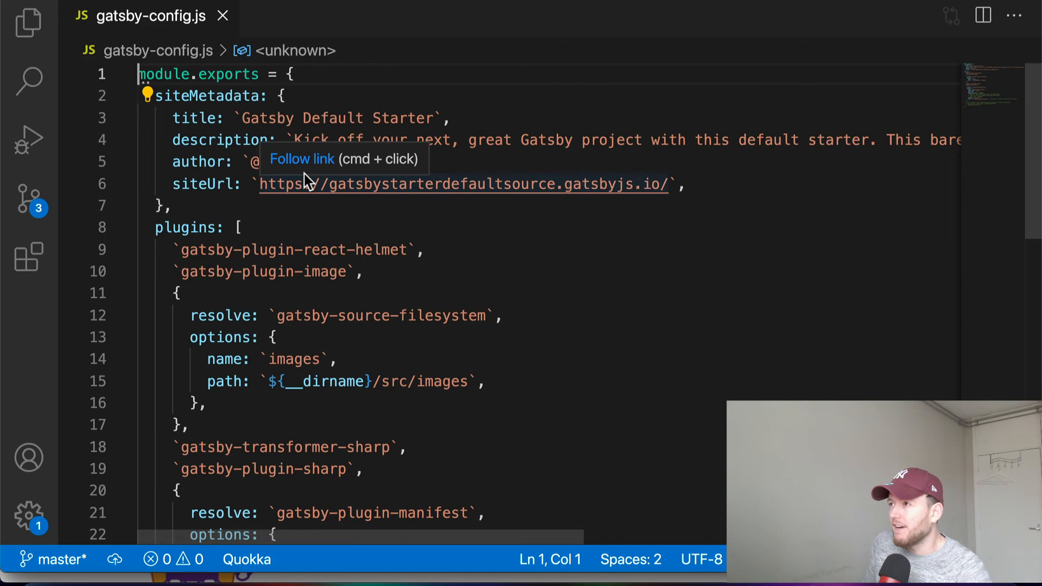
pyautogui.moveTo(266, 152)
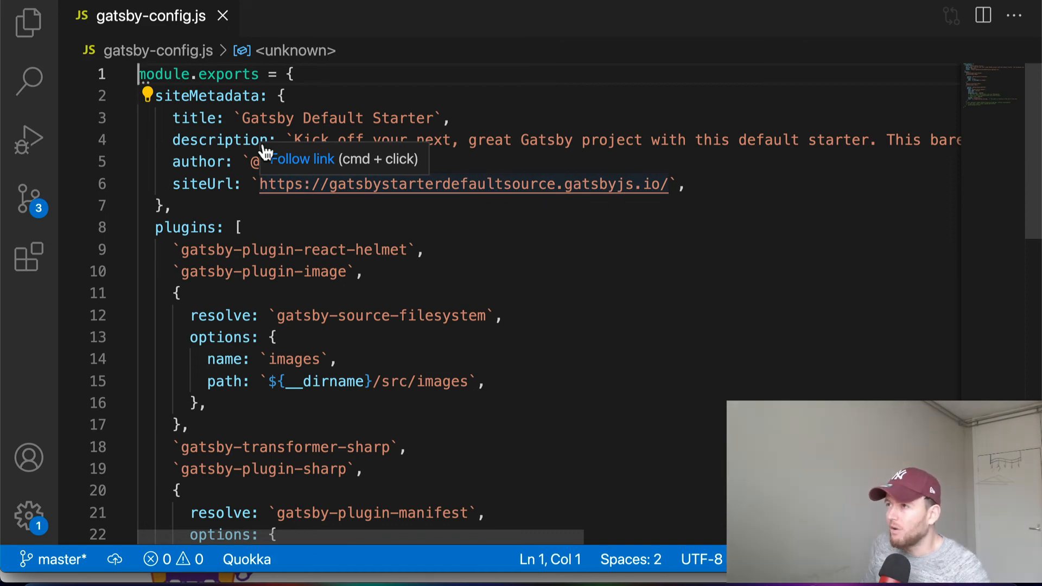
pyautogui.moveTo(300, 193)
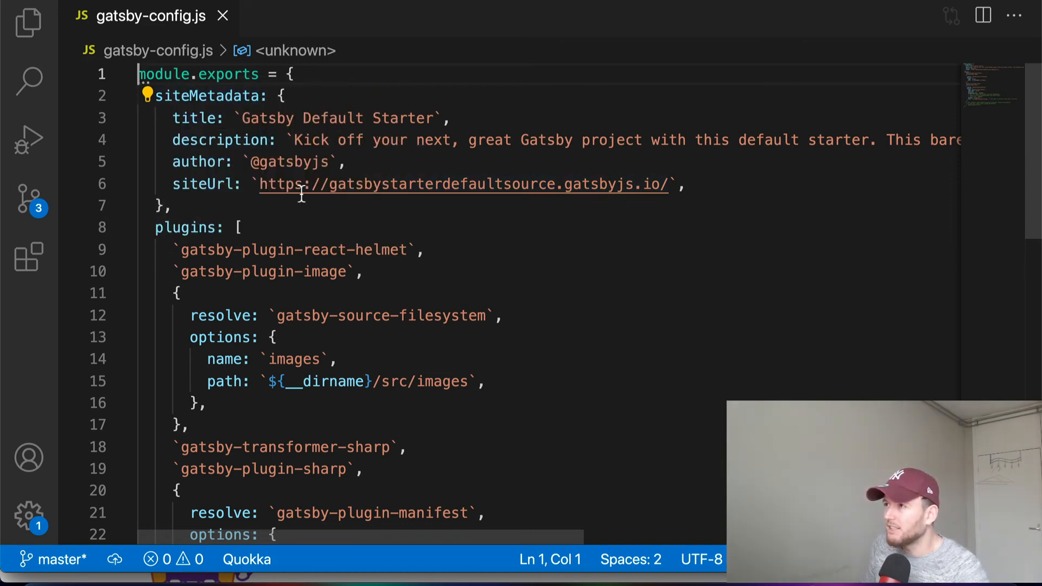
pyautogui.moveTo(278, 213)
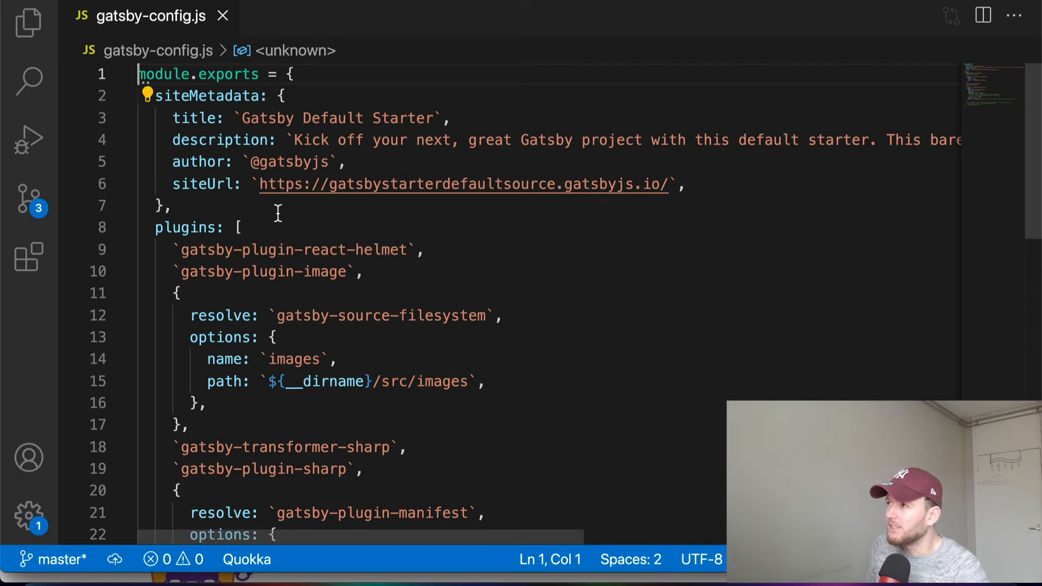
pyautogui.doubleClick(196, 117)
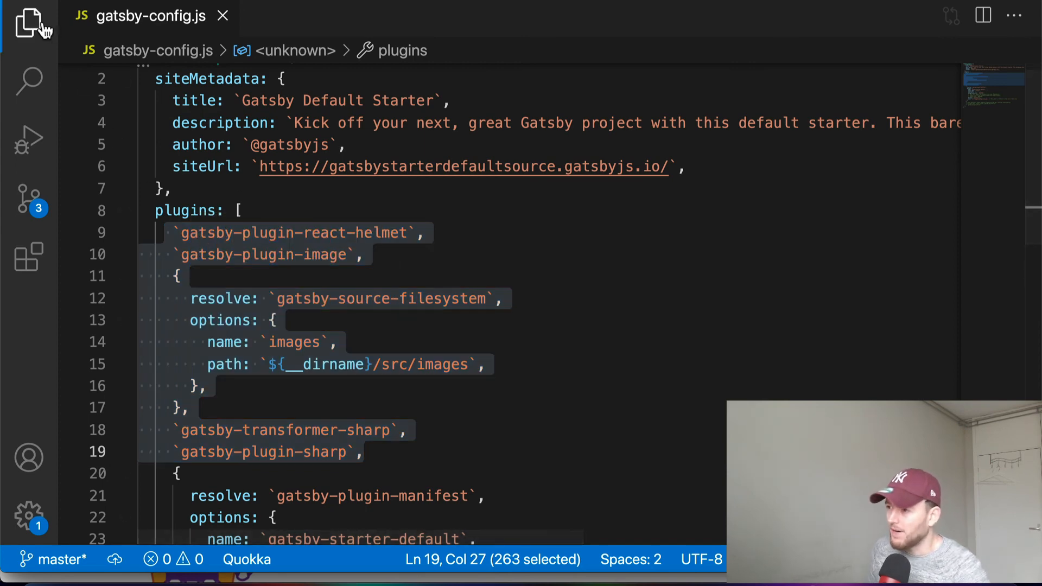
# Step: Select gatsby-browser.js and gatsby-ssr.js in the Explorer and choose Delete
pyautogui.click(28, 25)
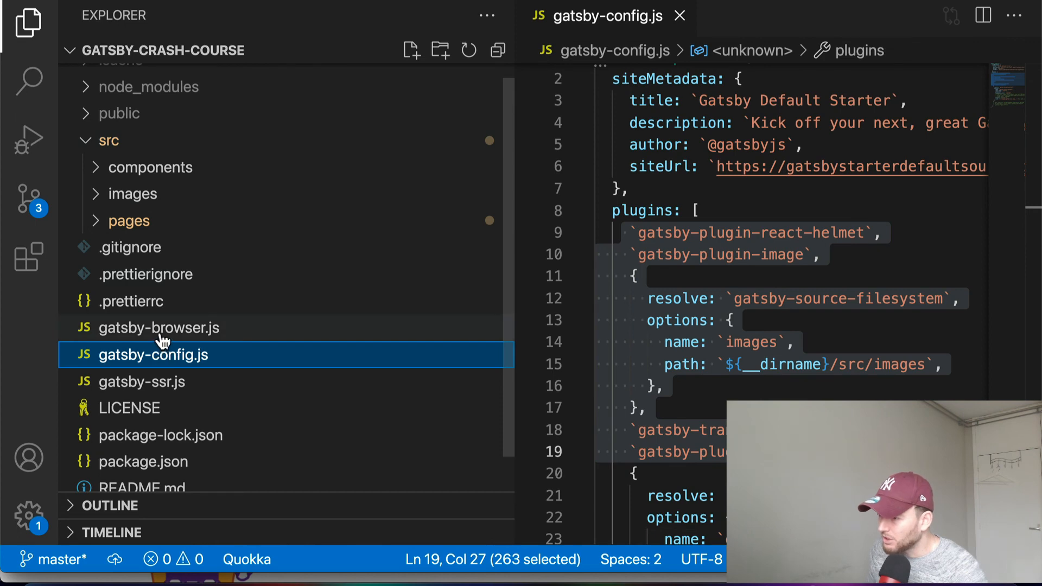
pyautogui.click(159, 328)
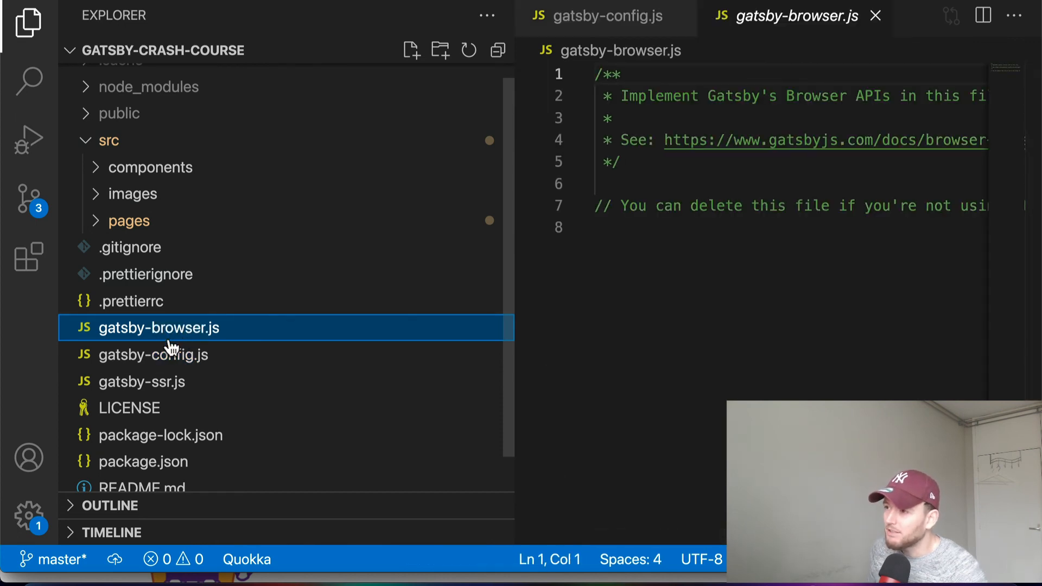
pyautogui.moveTo(152, 389)
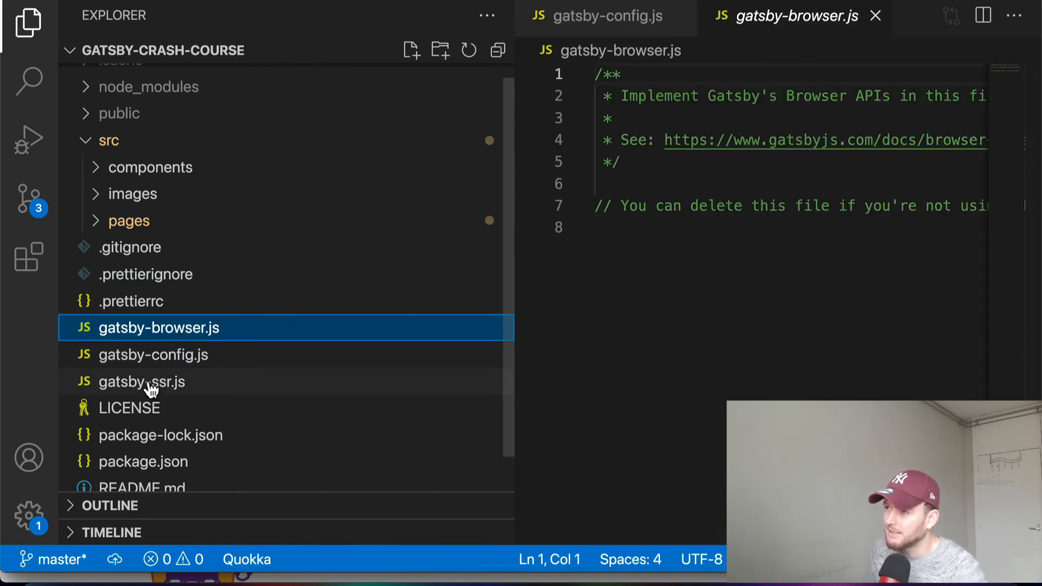
pyautogui.click(142, 381)
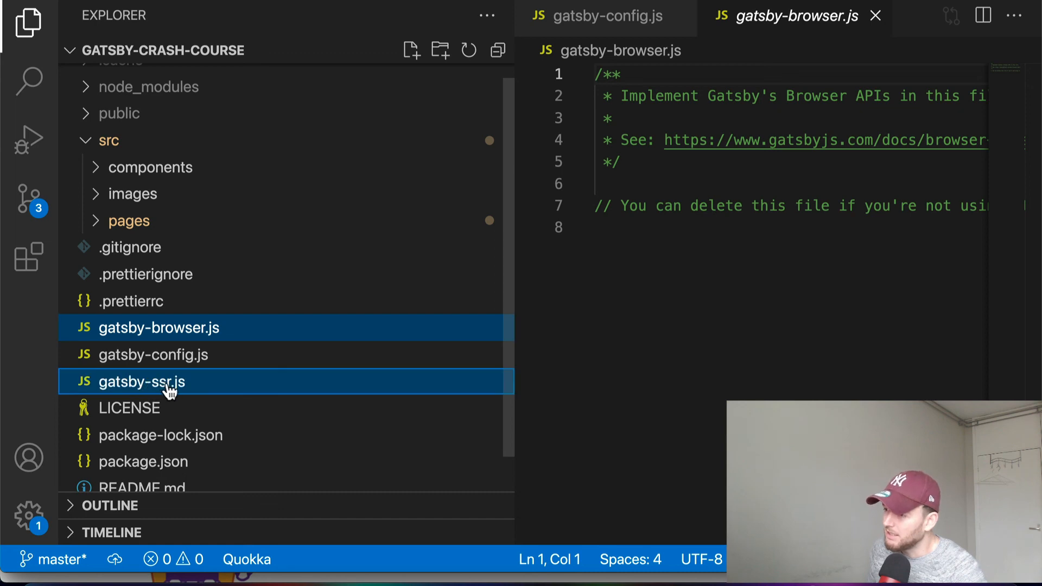
pyautogui.moveTo(198, 341)
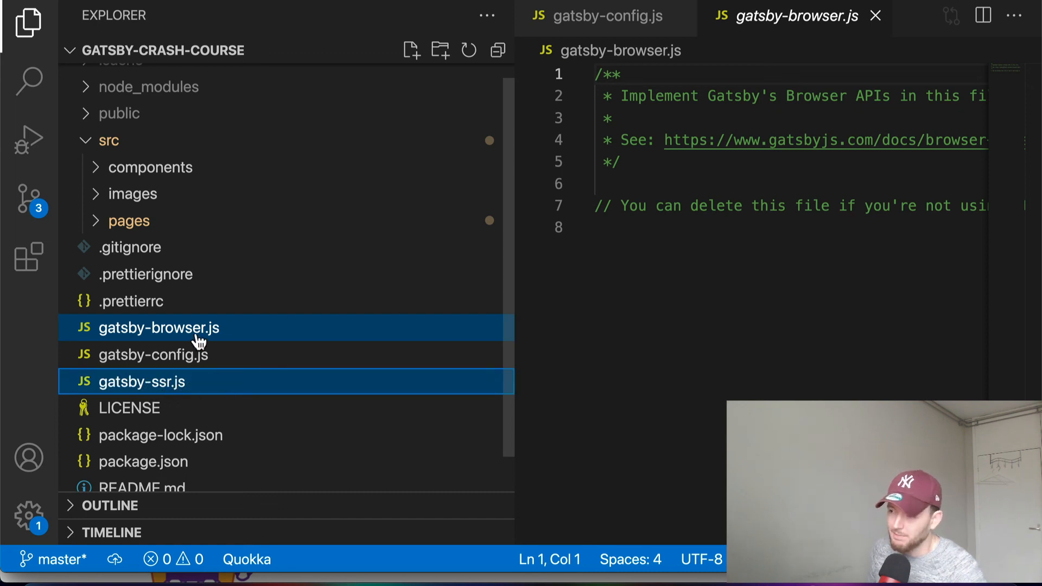
pyautogui.rightClick(158, 328)
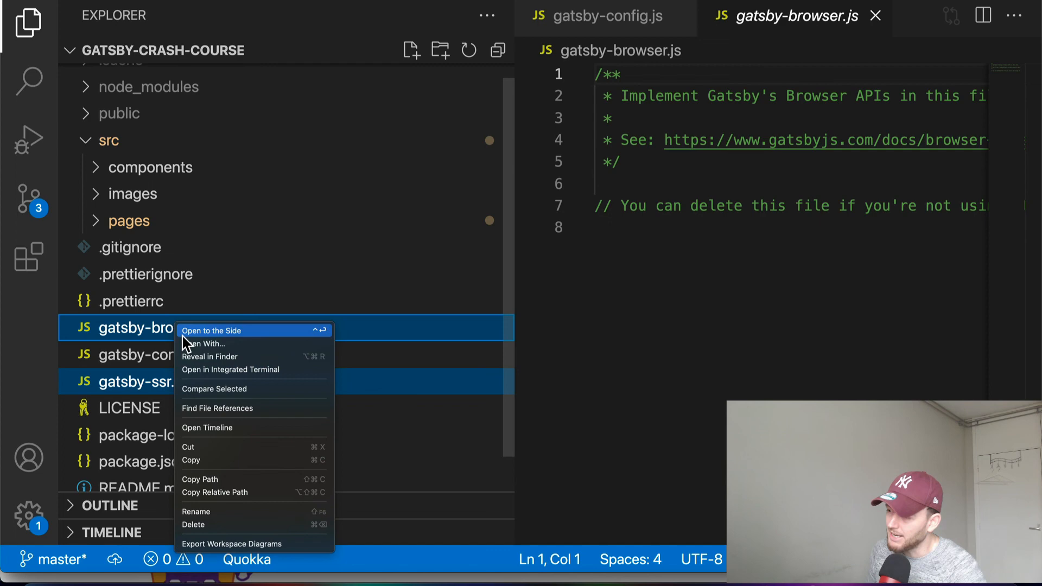
pyautogui.moveTo(228, 525)
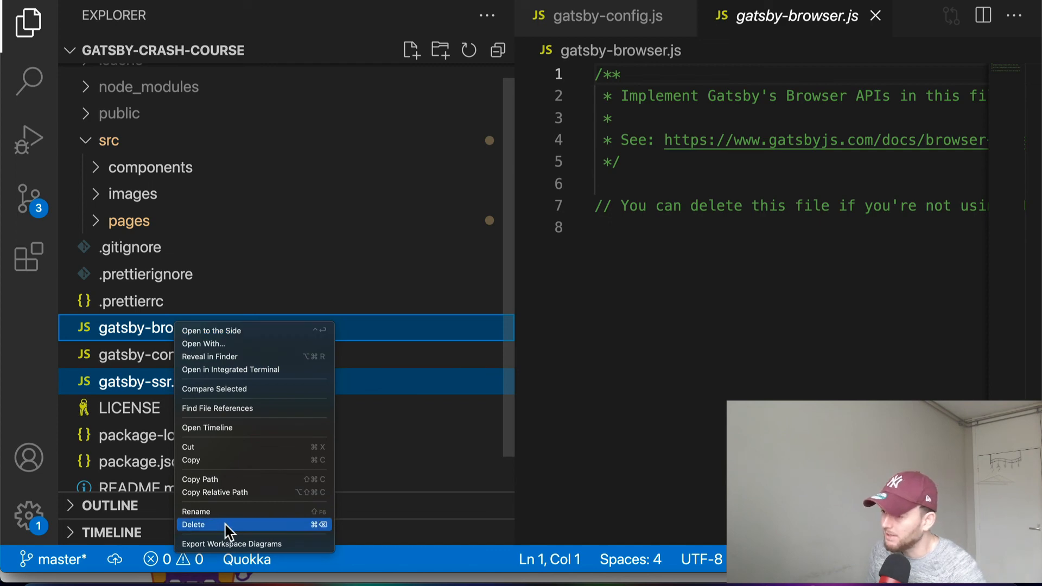
pyautogui.click(193, 525)
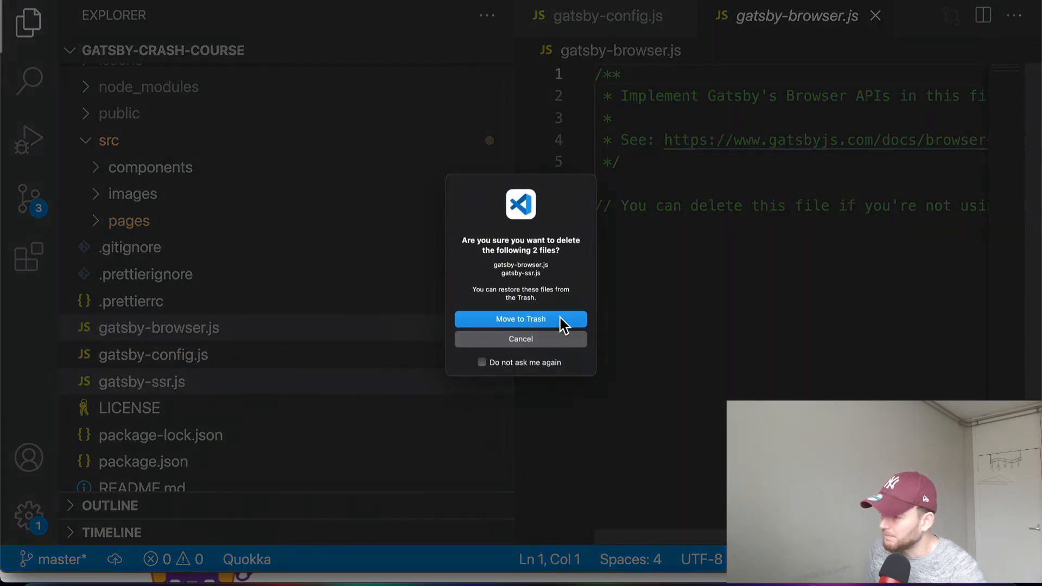